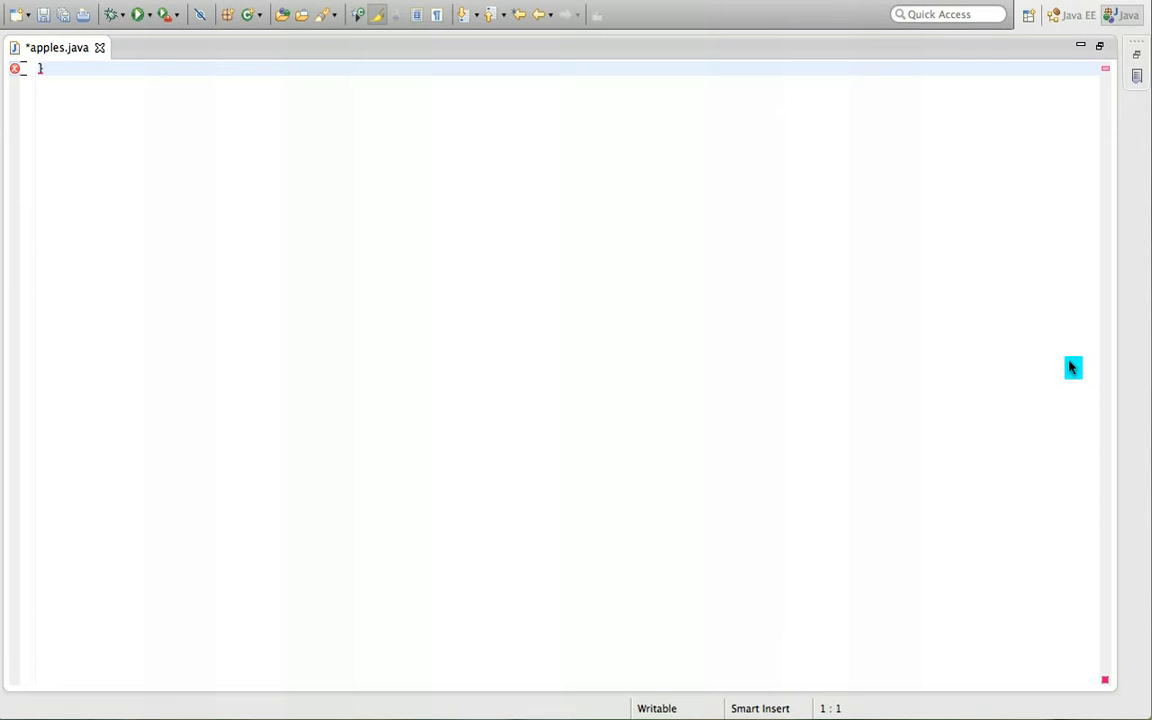
pyautogui.moveTo(314, 128)
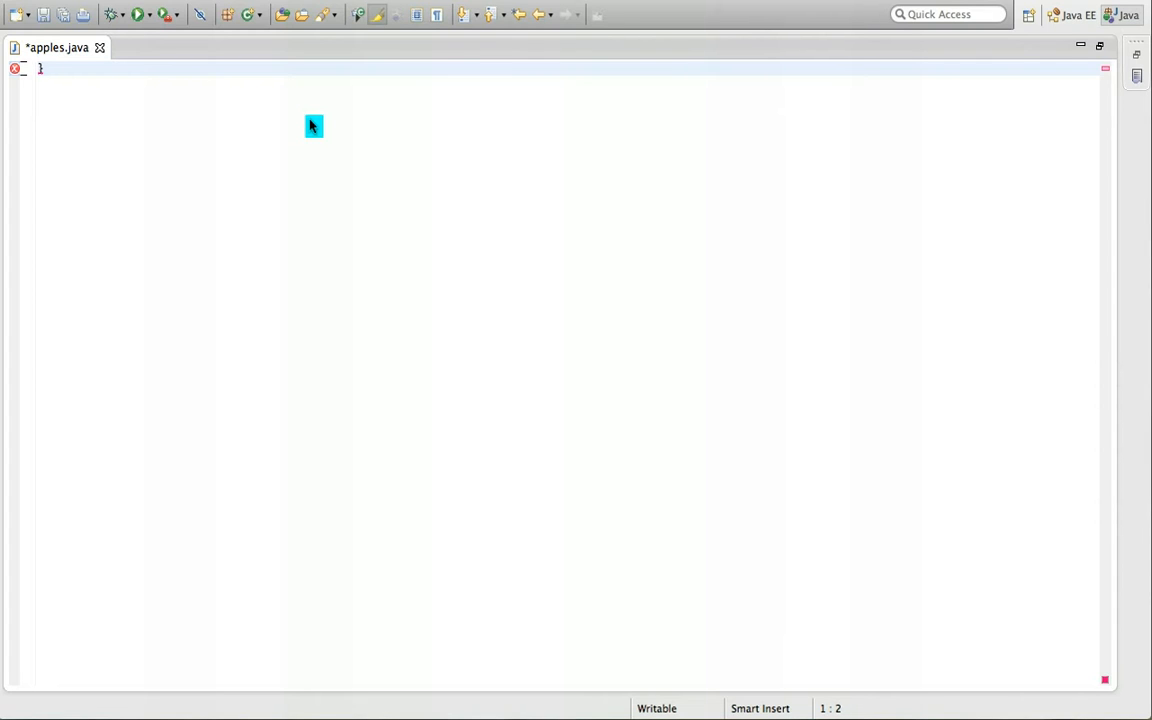
# Clear the stray brace and declare public class apples with its opening brace
pyautogui.press('Backspace')
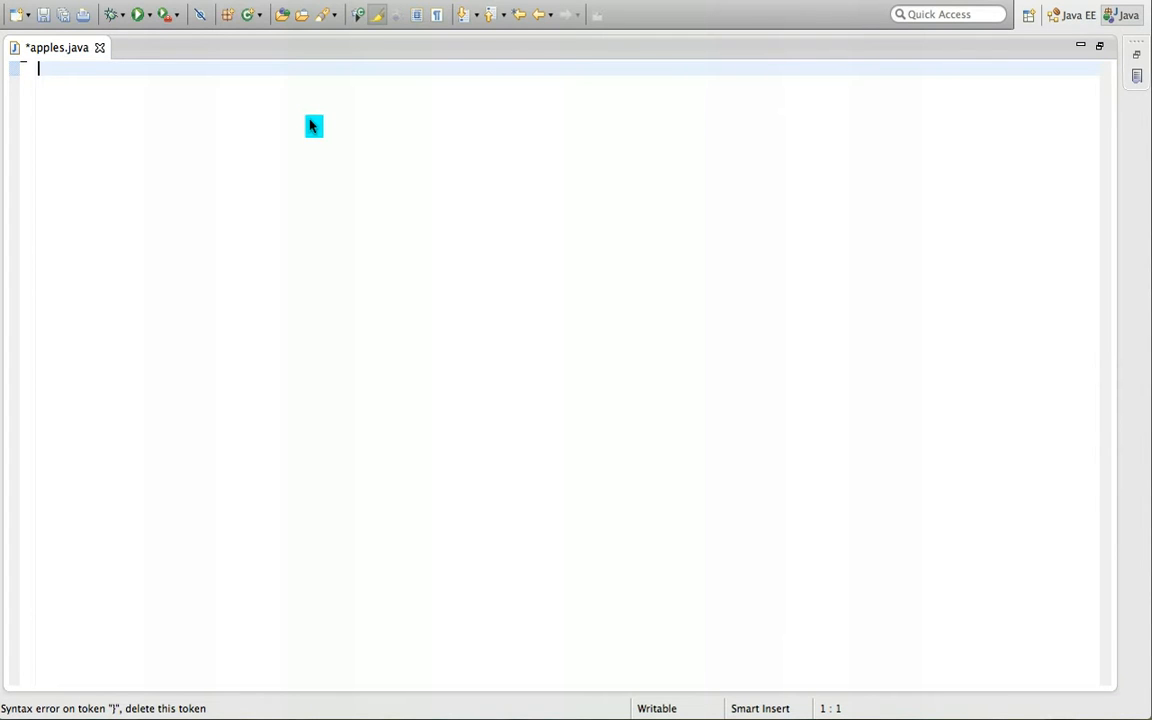
pyautogui.write('pu')
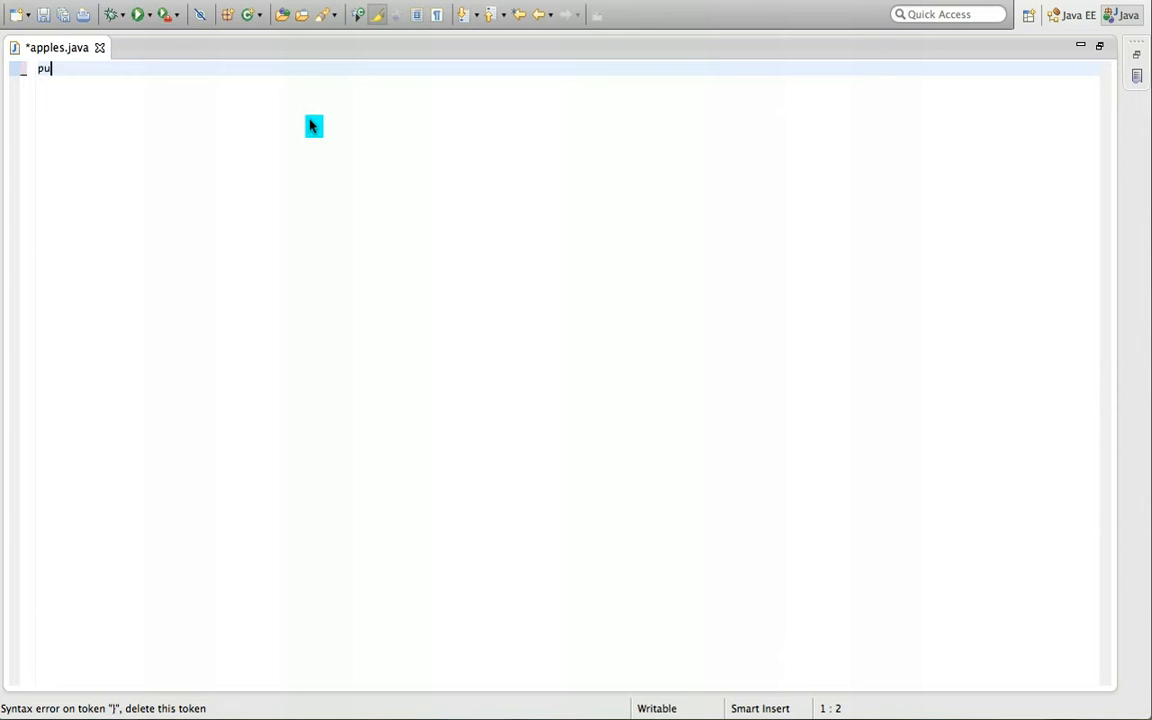
pyautogui.write('blic class app')
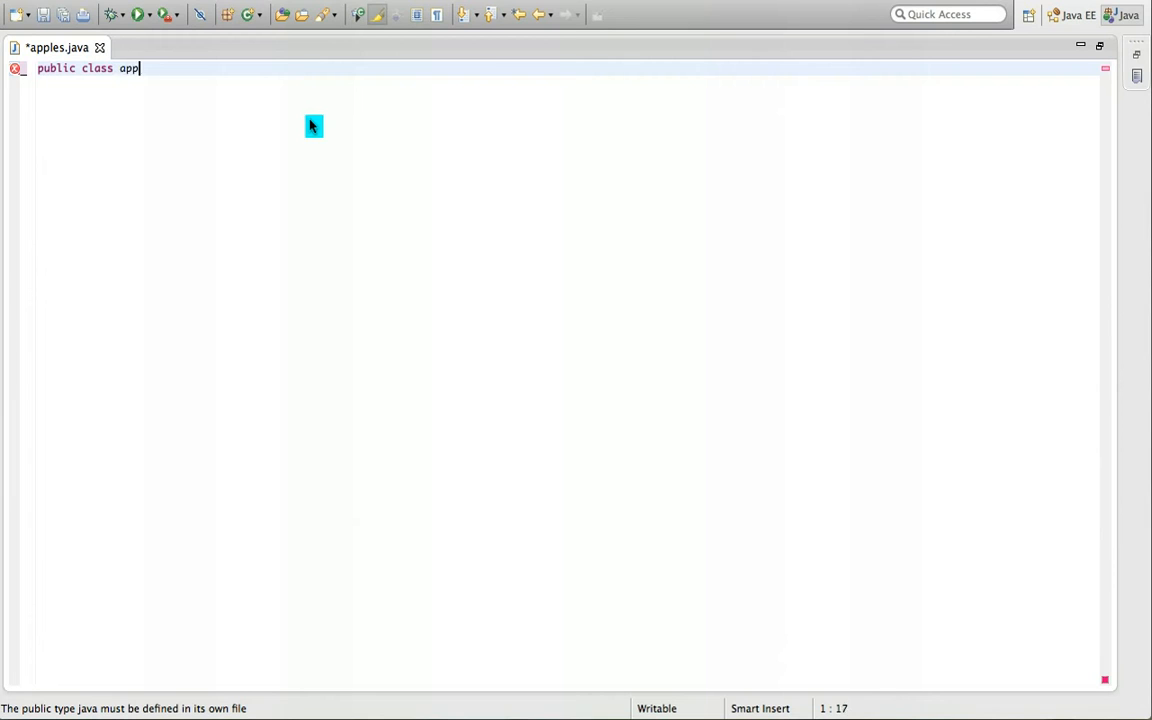
pyautogui.write('les{')
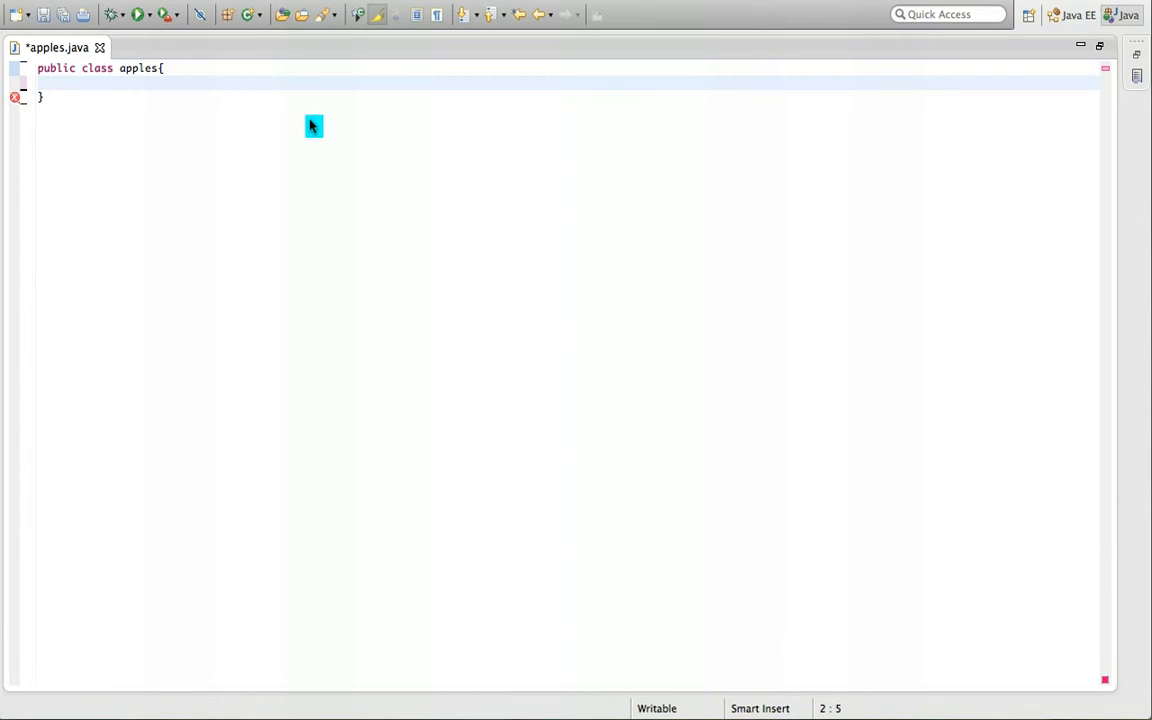
# Add an empty public static void main(String[]args) method inside the class
pyautogui.write('public')
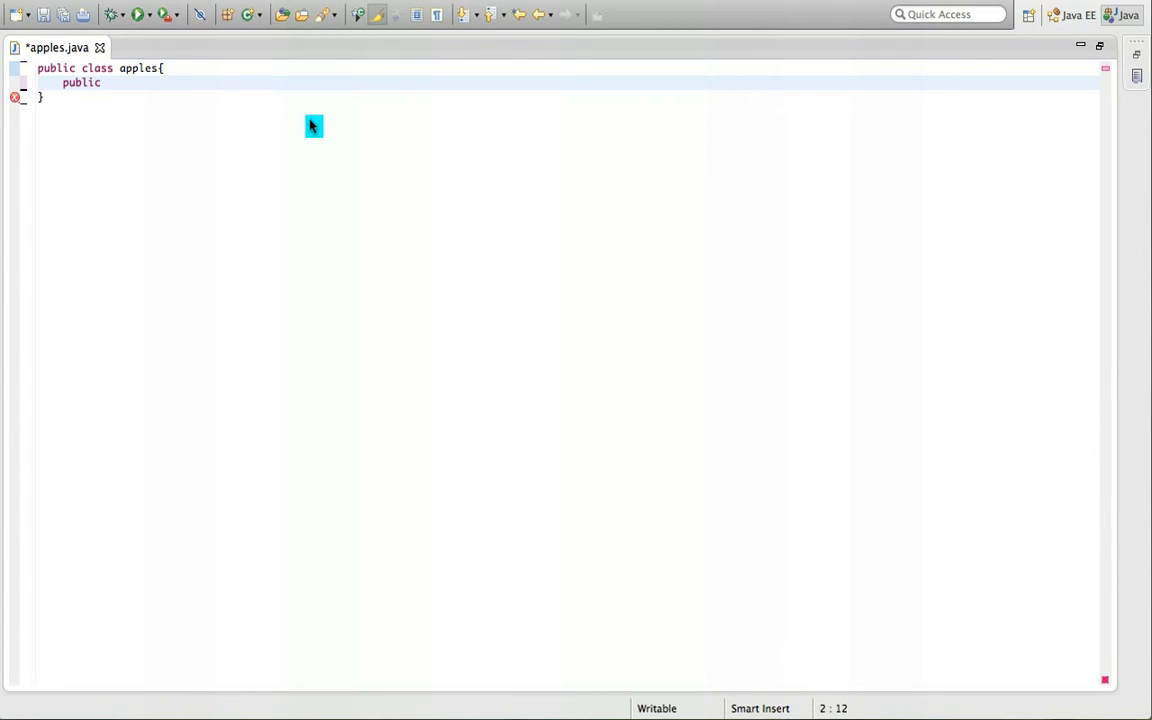
pyautogui.write('static v')
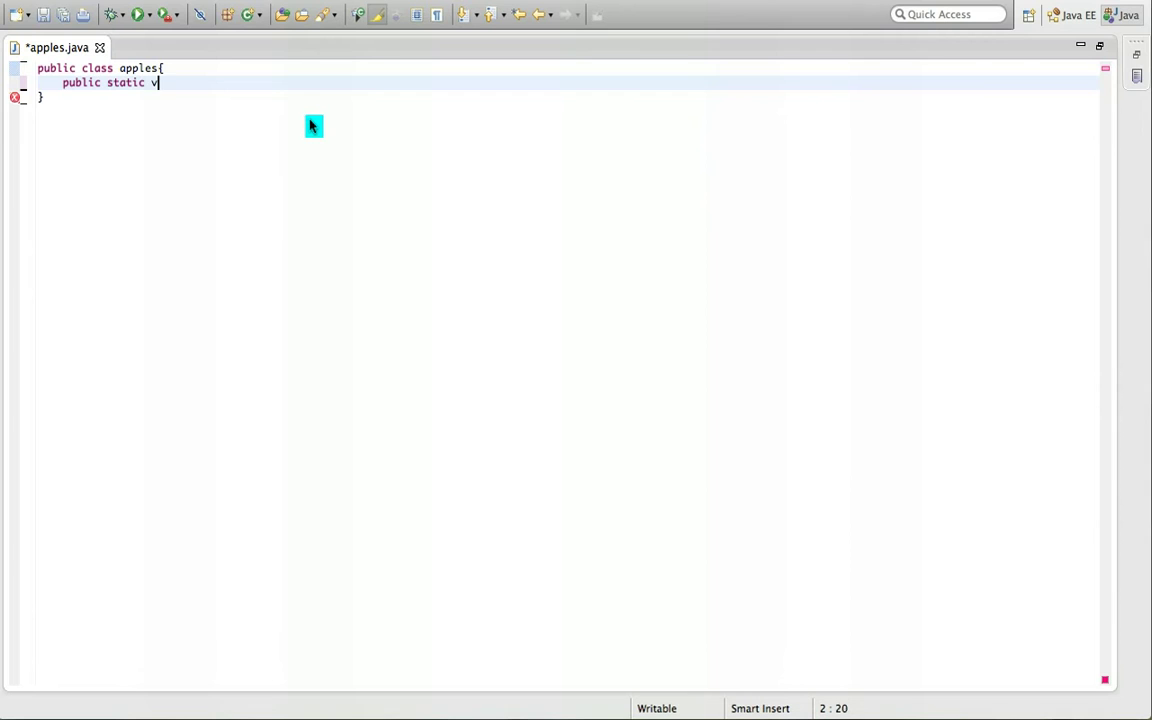
pyautogui.write('oid main(')
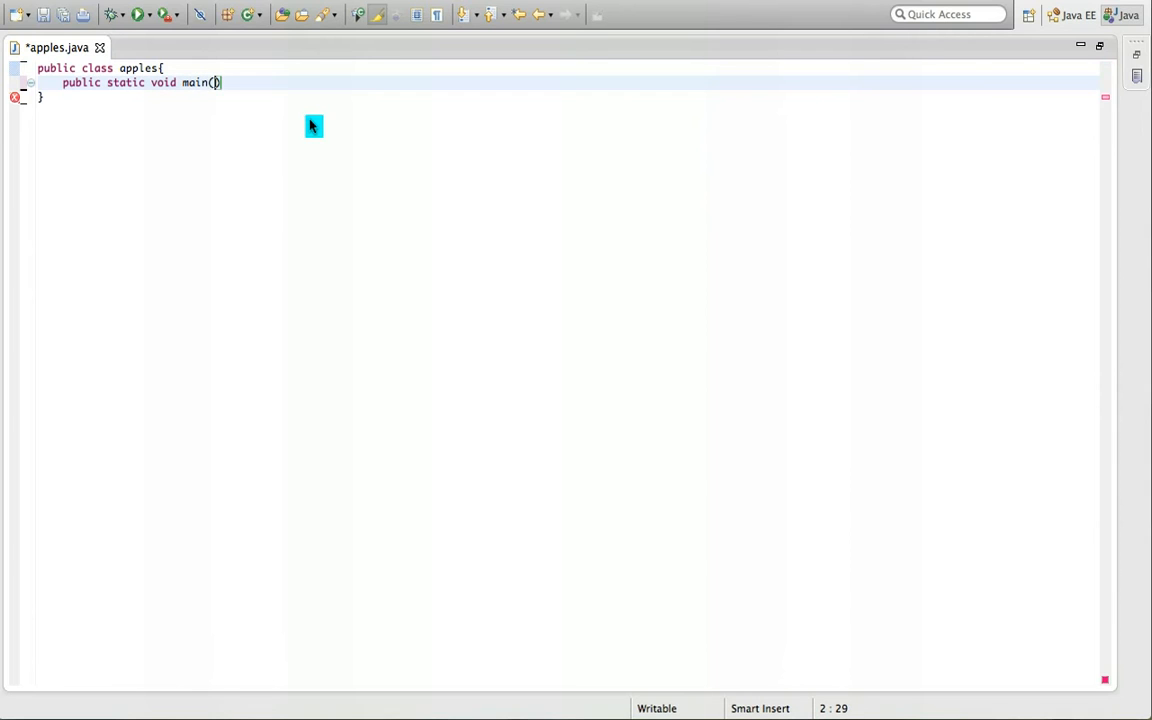
pyautogui.write('String')
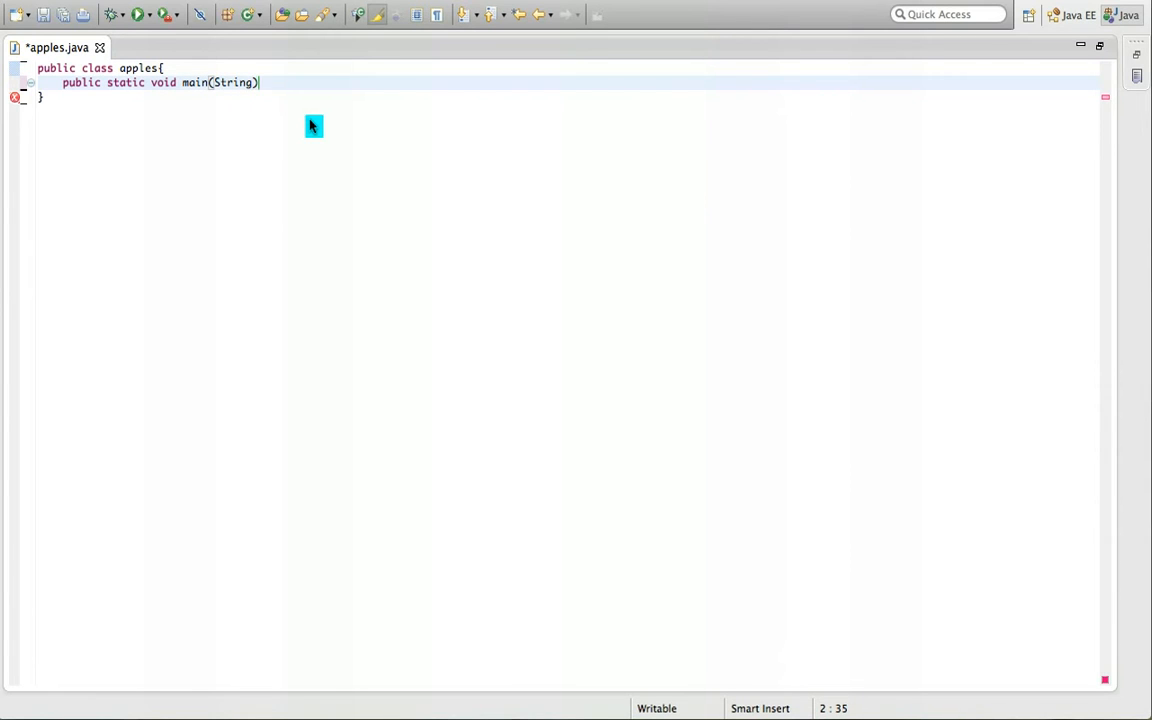
pyautogui.write('[]args')
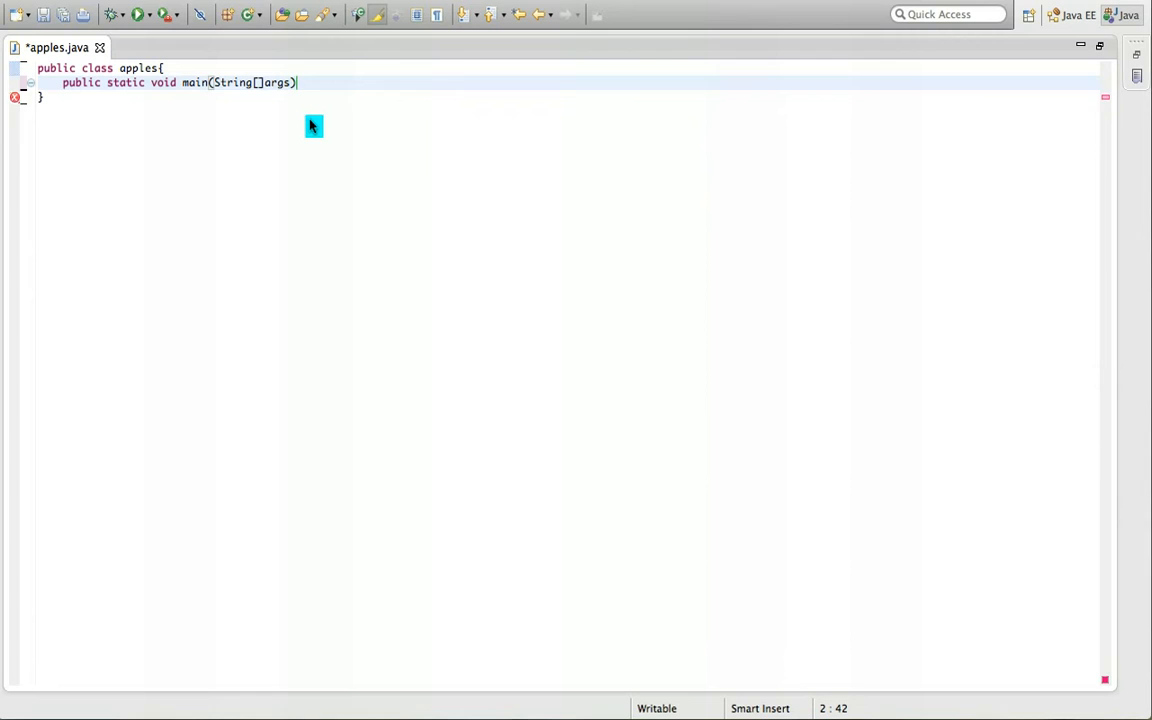
pyautogui.write('{')
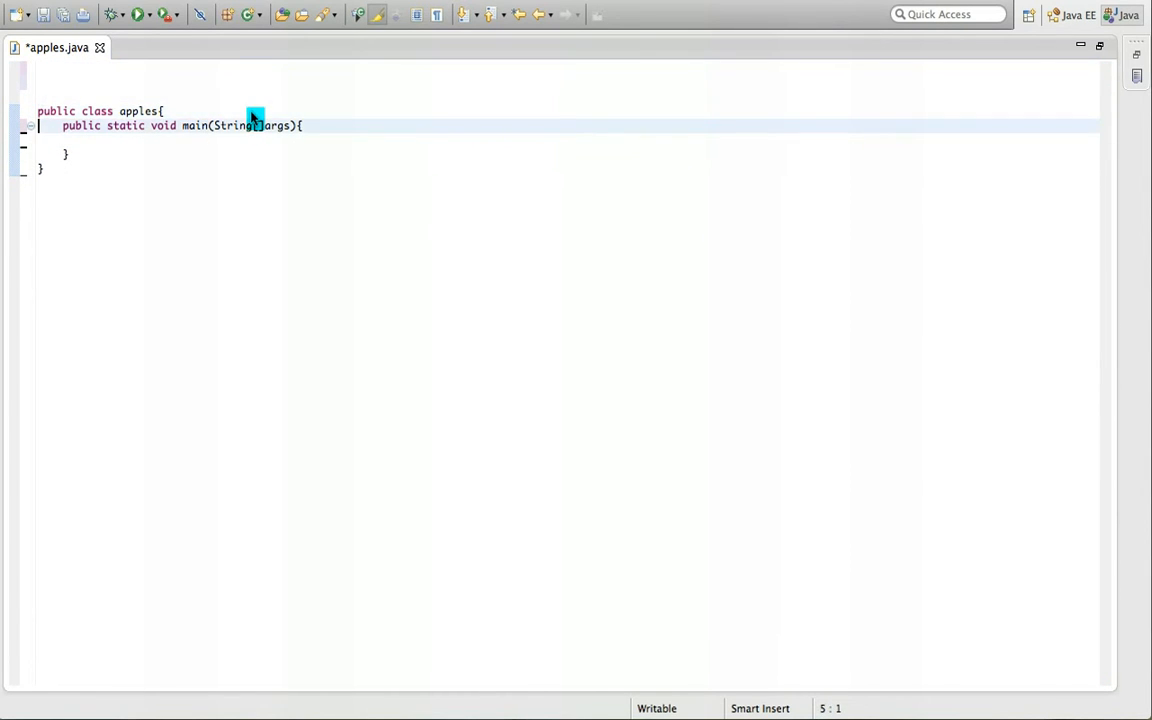
# Declare String a on a new line in main, then move to the file's first line
pyautogui.press('Return')
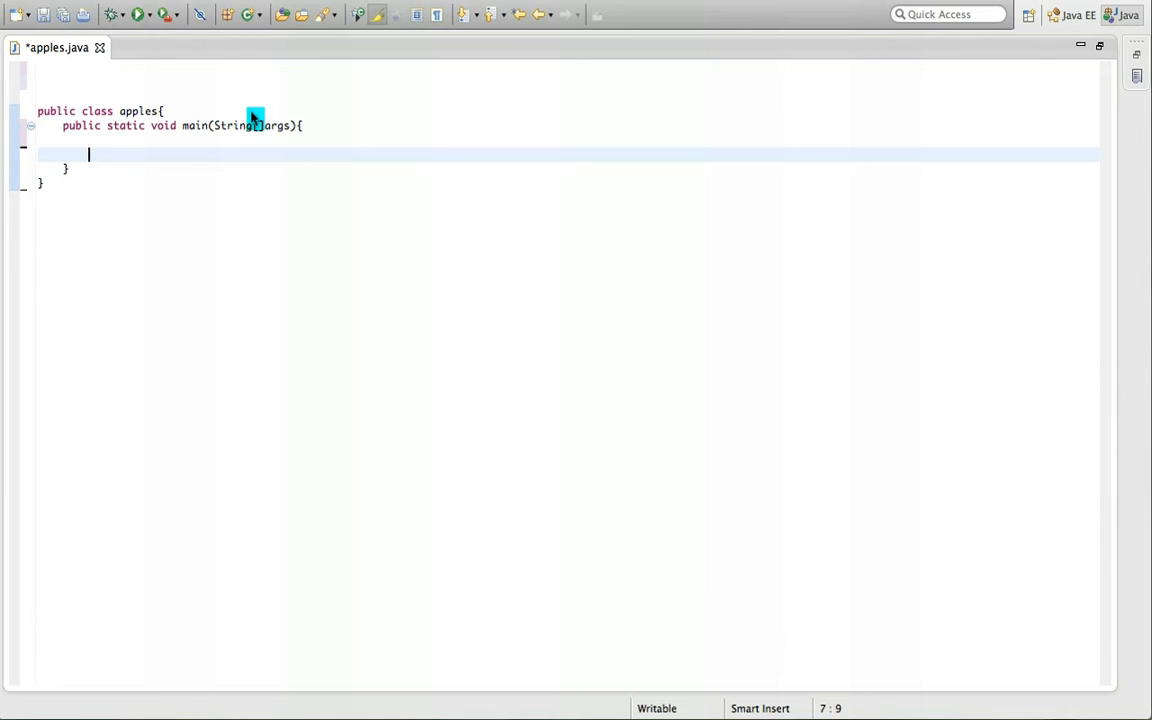
pyautogui.write('Stri')
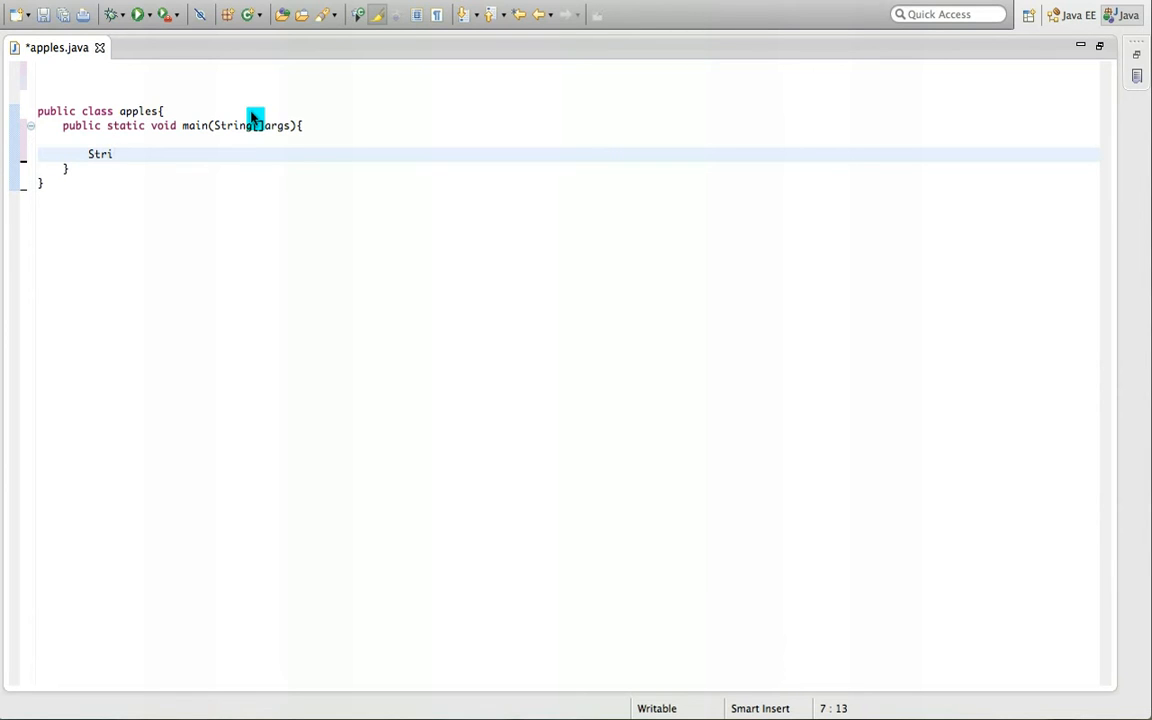
pyautogui.write('ng a;')
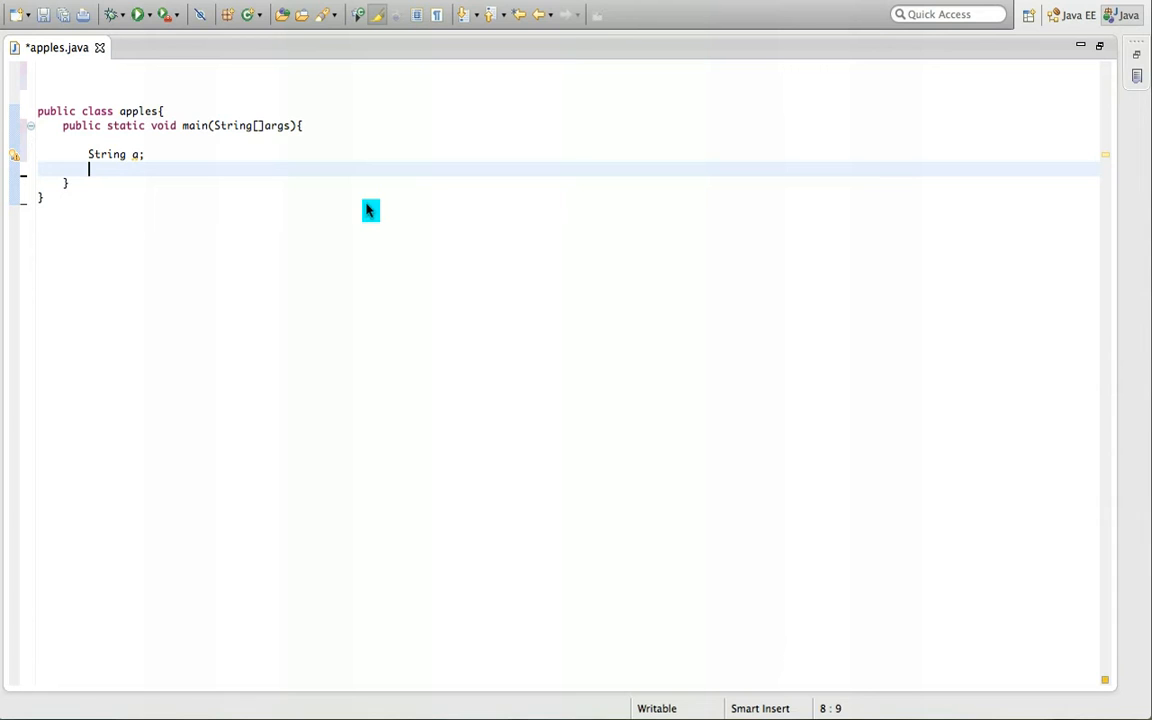
pyautogui.click(252, 124)
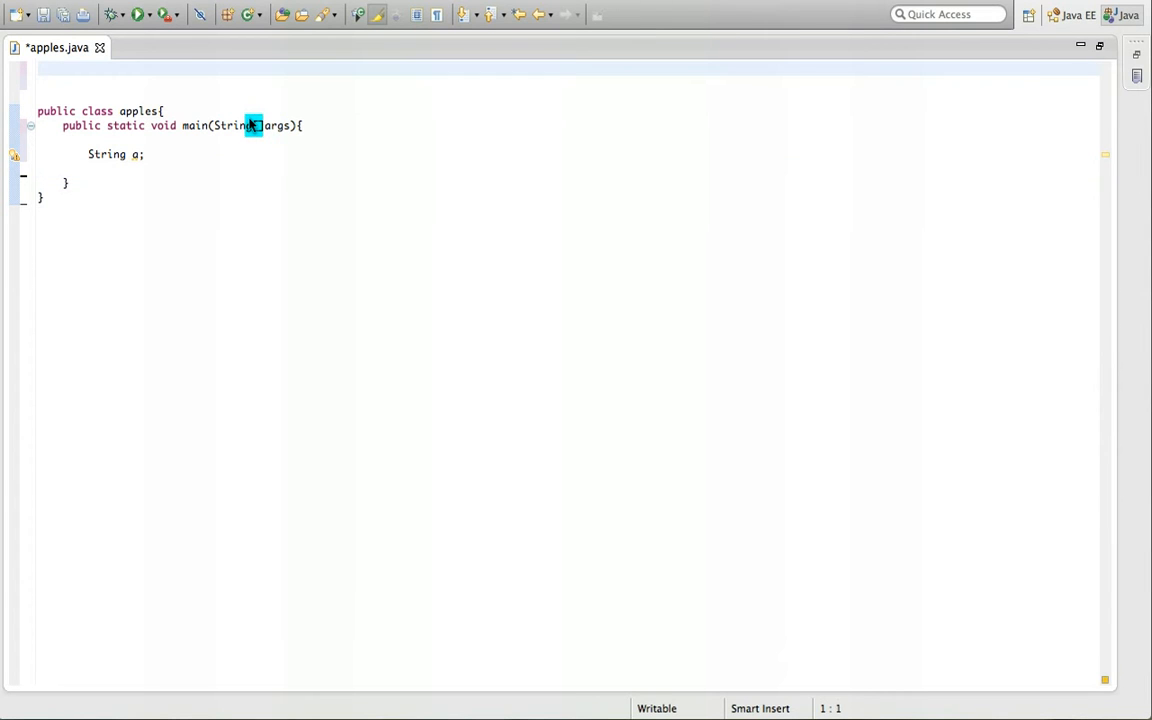
# Write import java.util.Scanner on line 1, correcting the mistyped letter
pyautogui.write('imp')
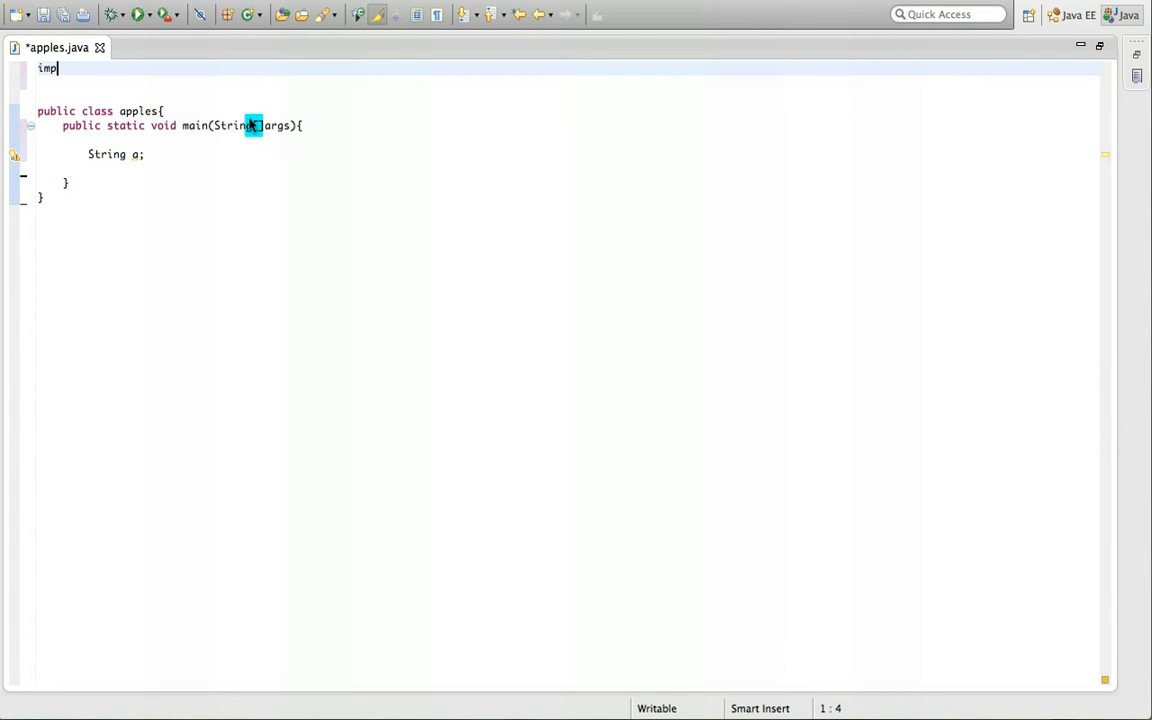
pyautogui.write('r')
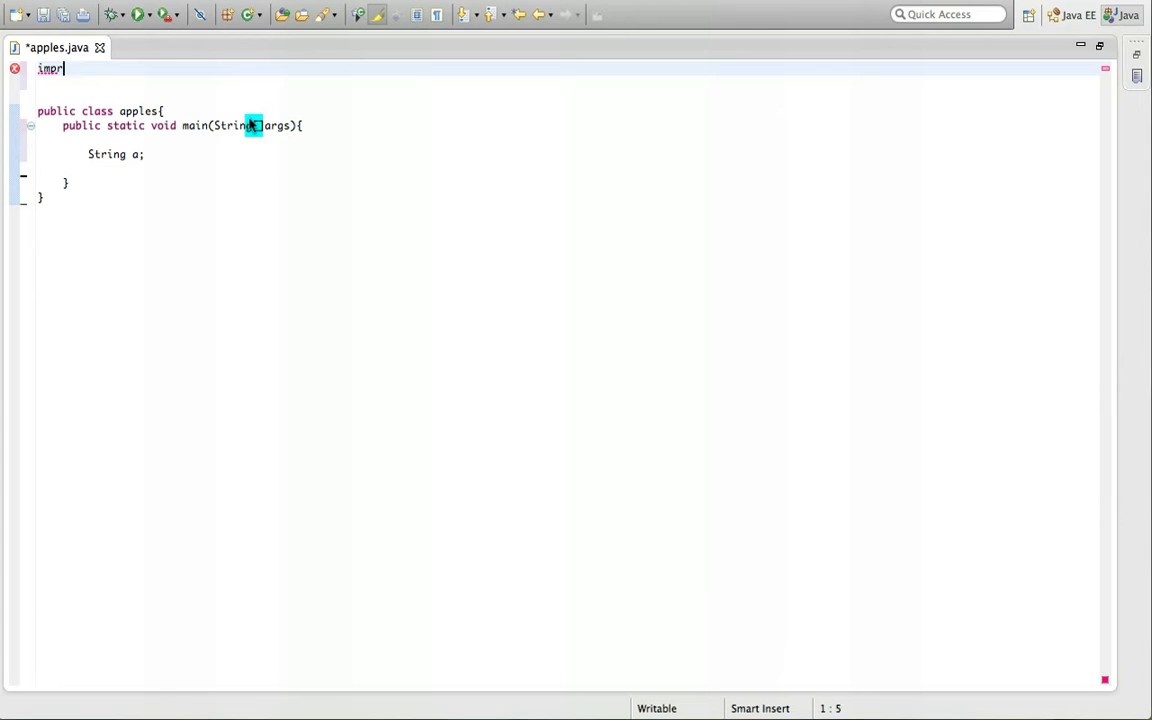
pyautogui.press('BackSpace')
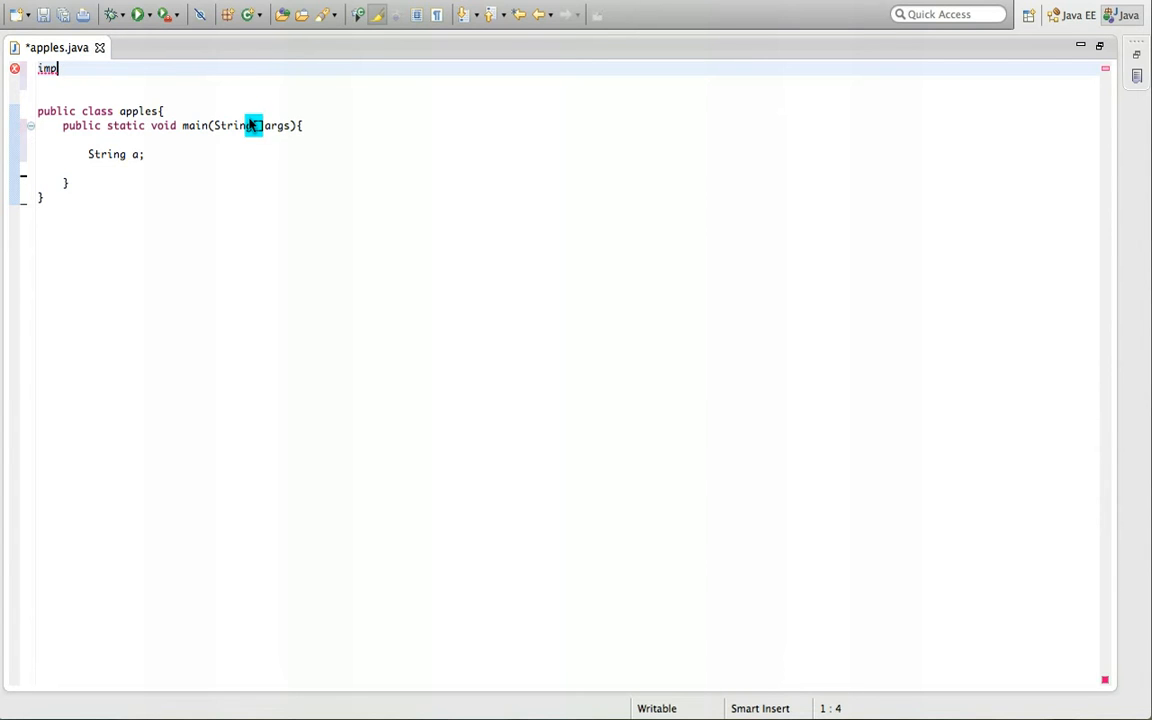
pyautogui.write('o')
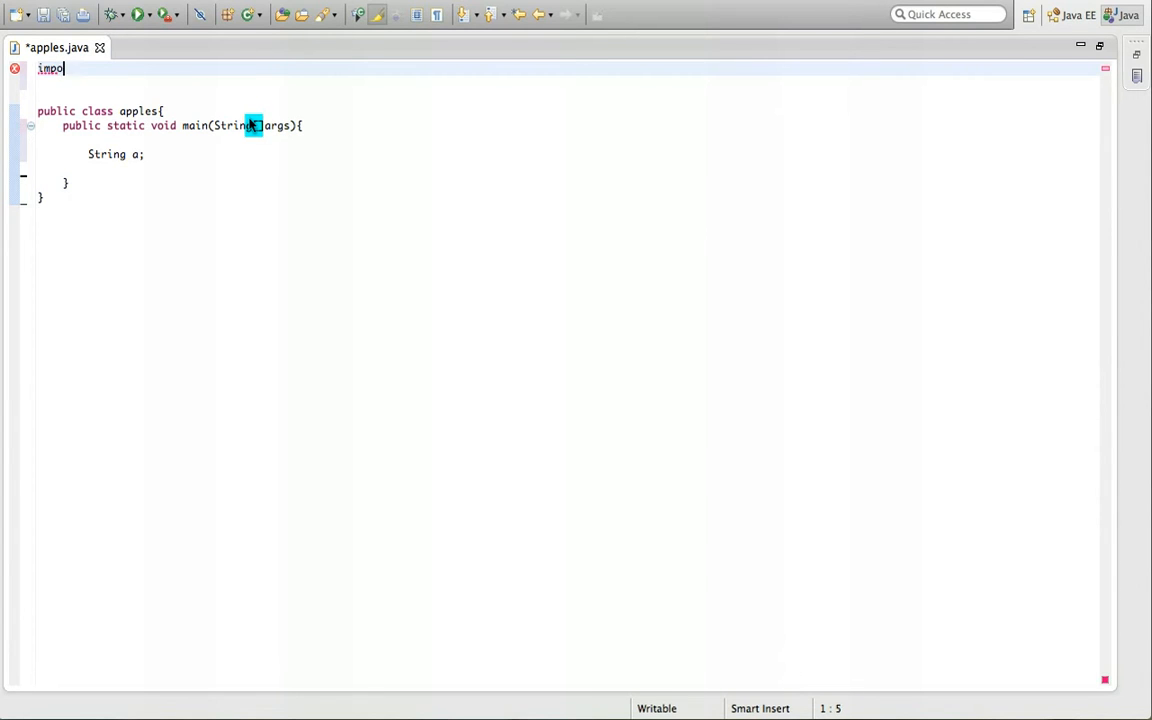
pyautogui.write('rt java')
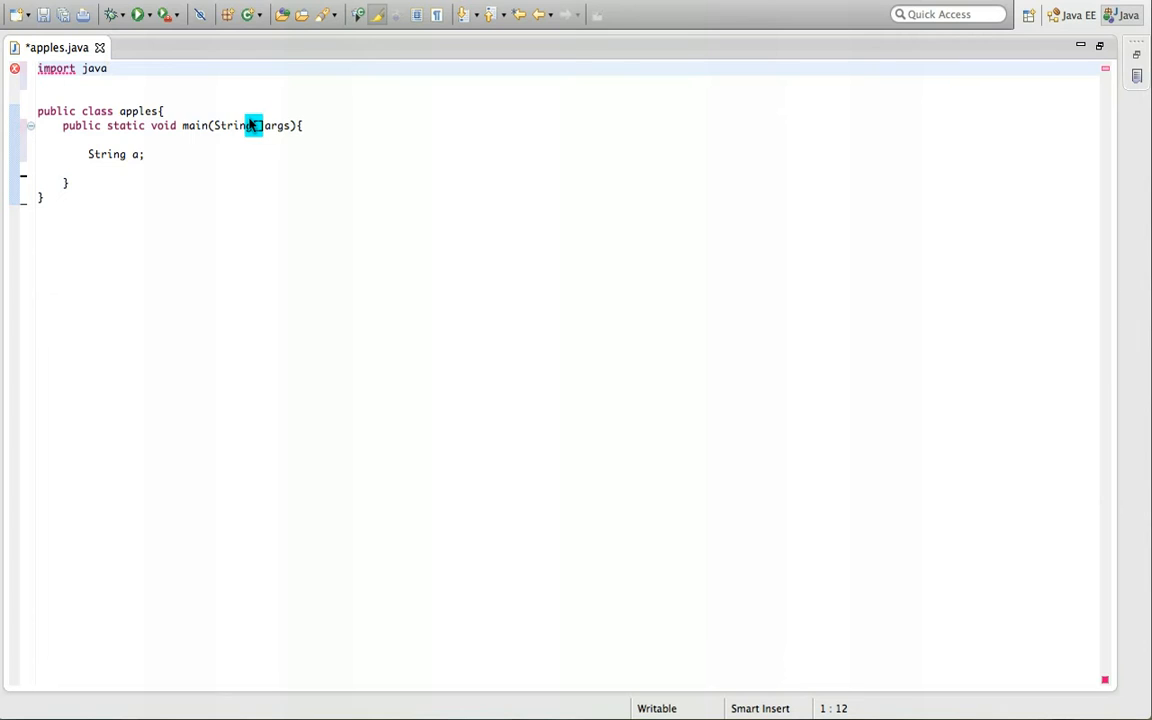
pyautogui.write('.util.Scanner;')
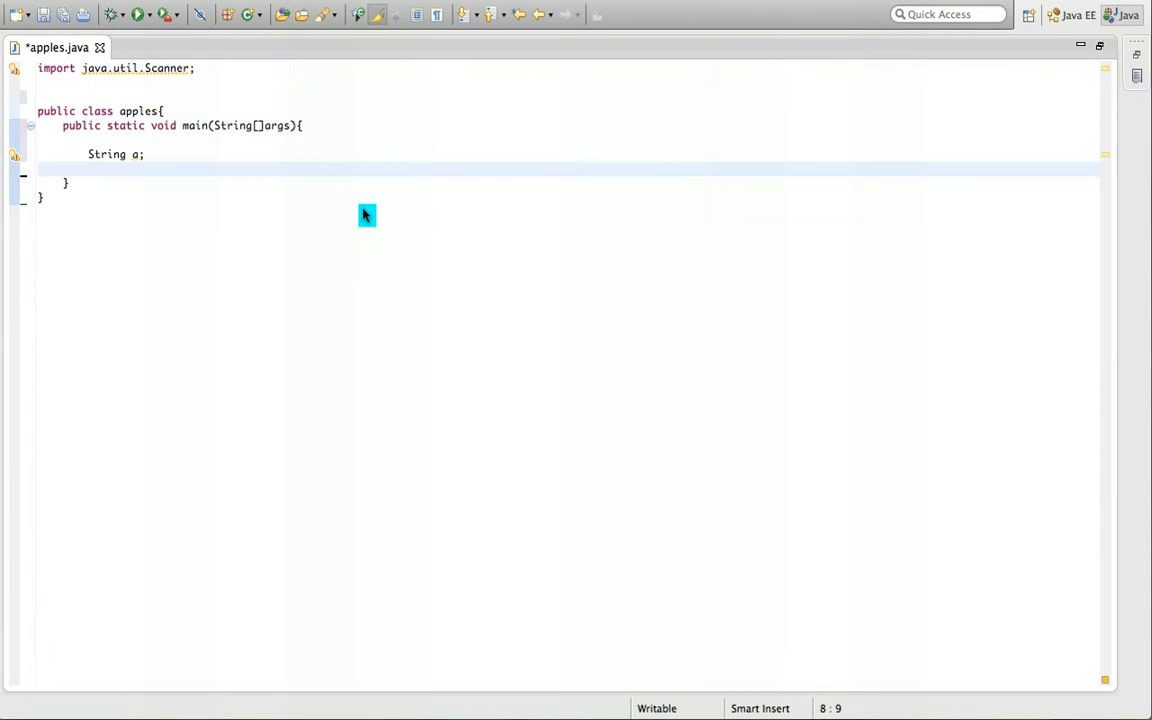
# Declare Scanner ant = new Scanner(System.in) below String a, then return to the String a line
pyautogui.write('Scan')
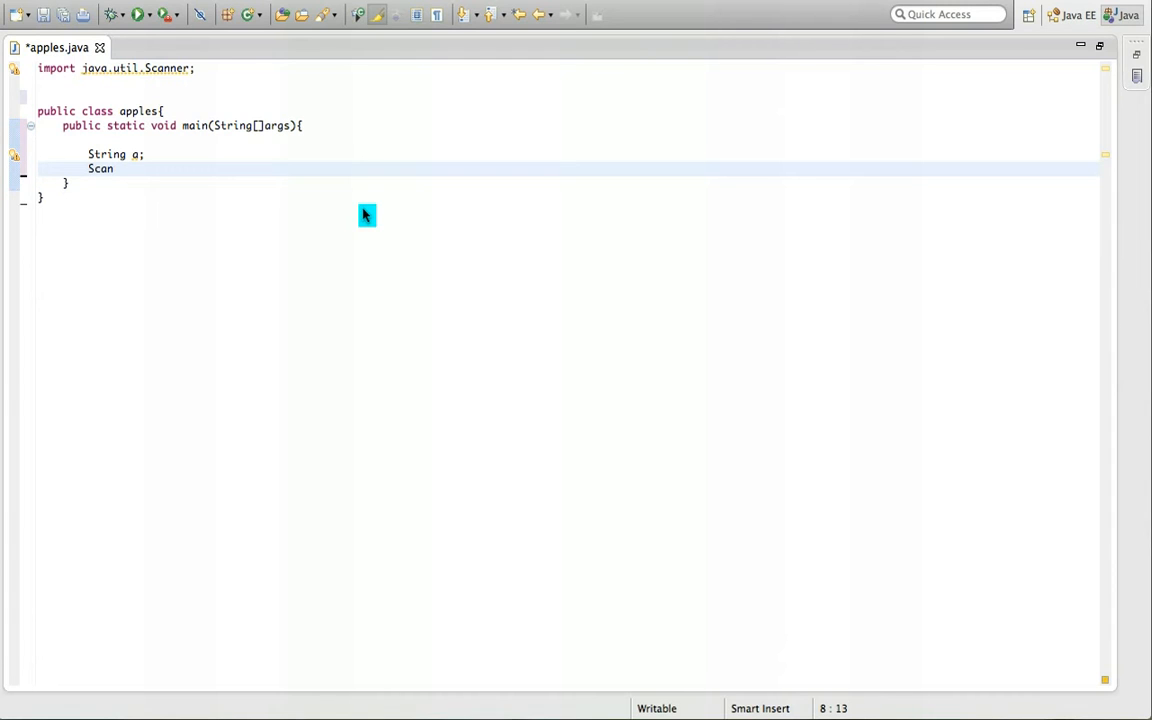
pyautogui.write('ner')
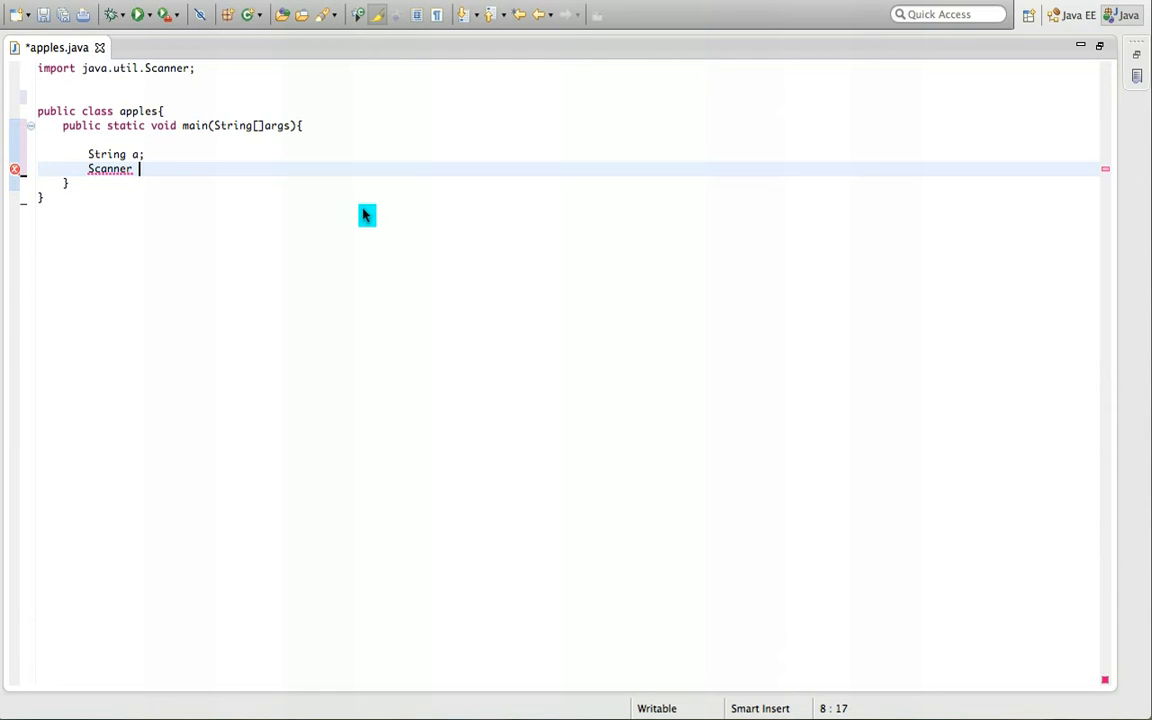
pyautogui.write('ant')
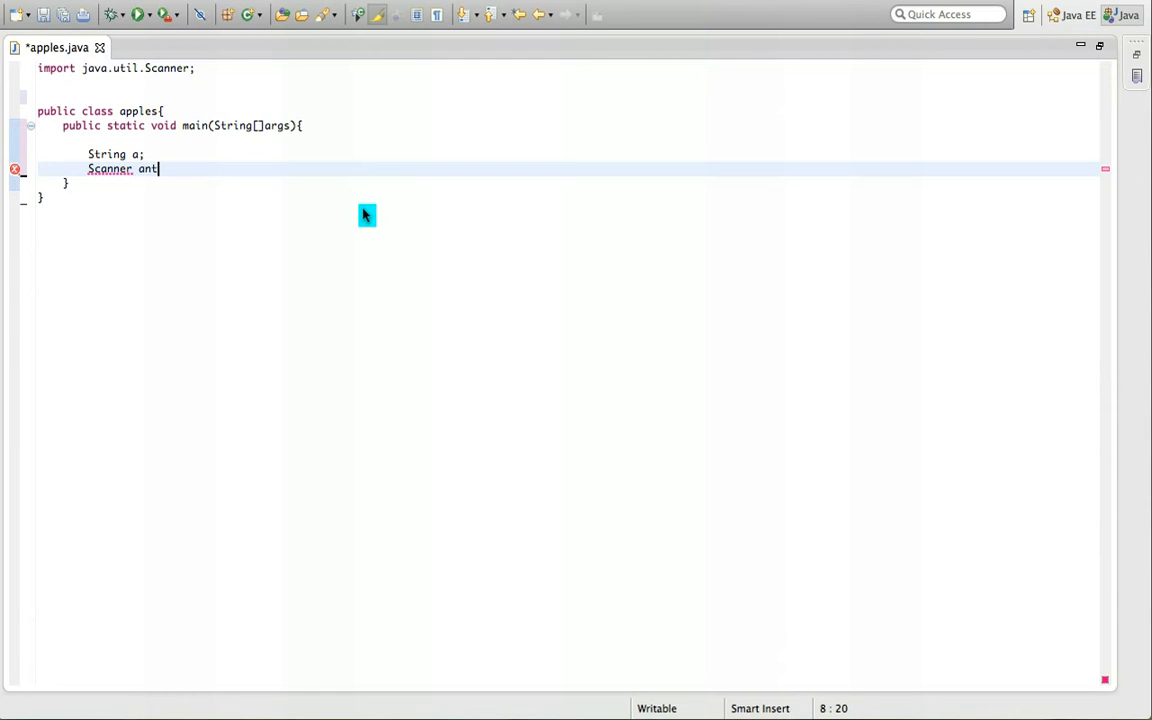
pyautogui.write('= p')
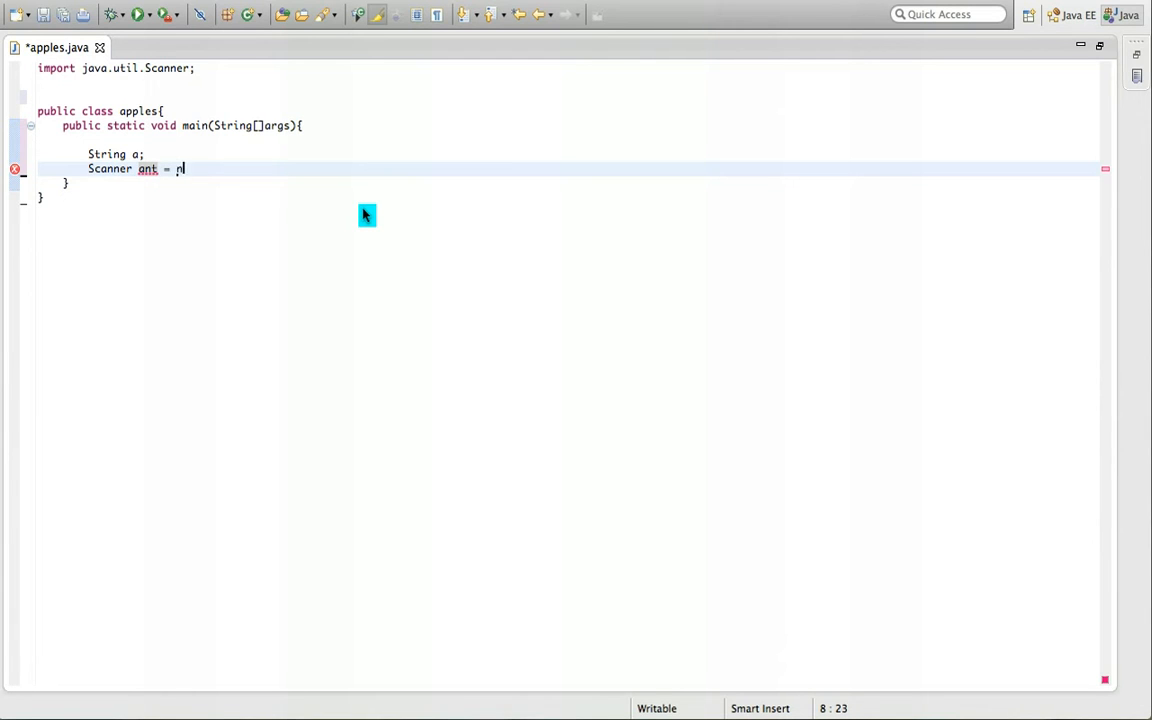
pyautogui.write('ew Scanner();')
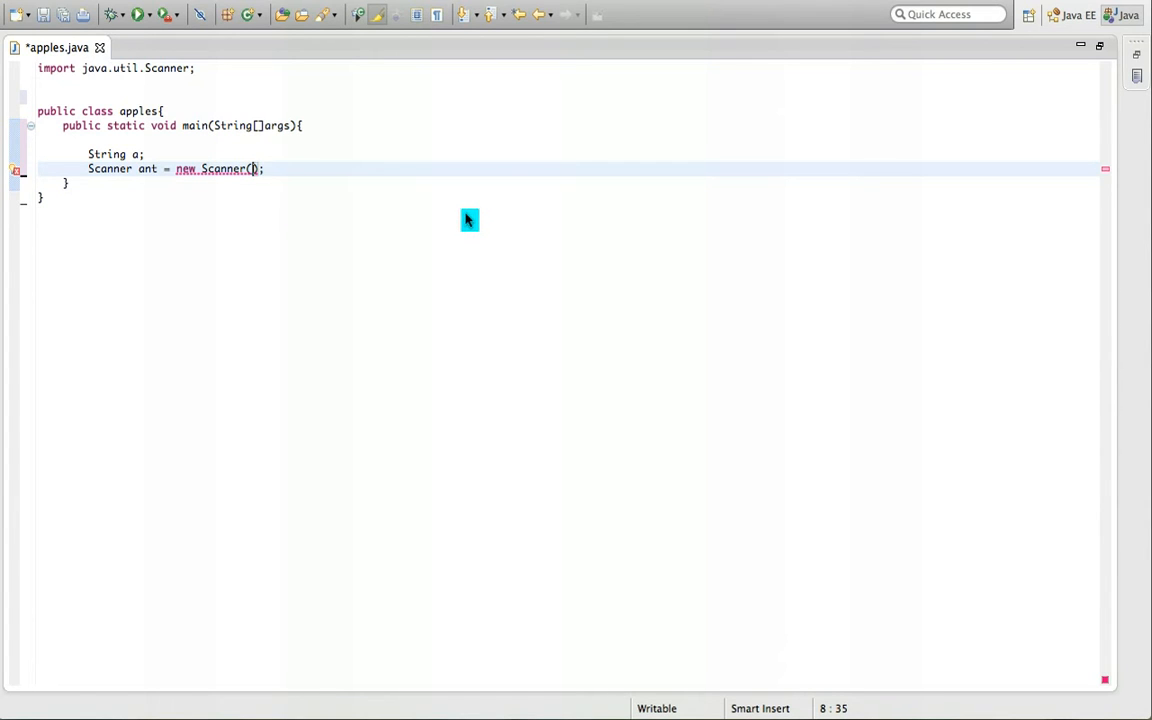
pyautogui.write('System')
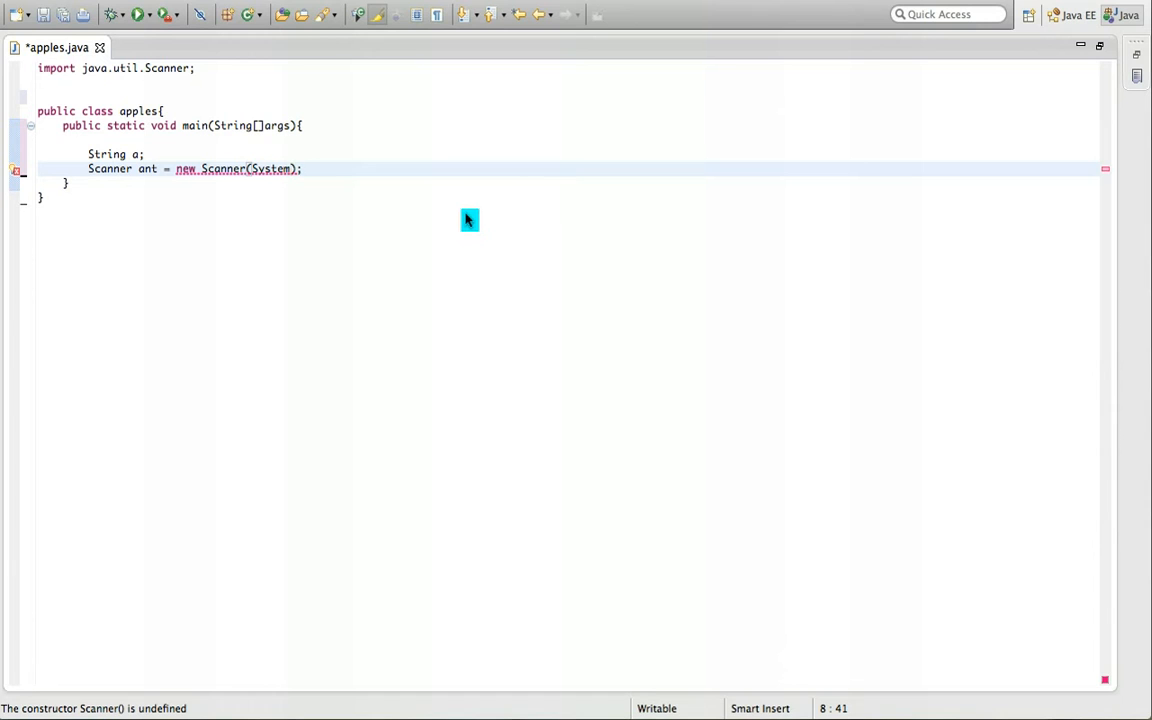
pyautogui.write('.in')
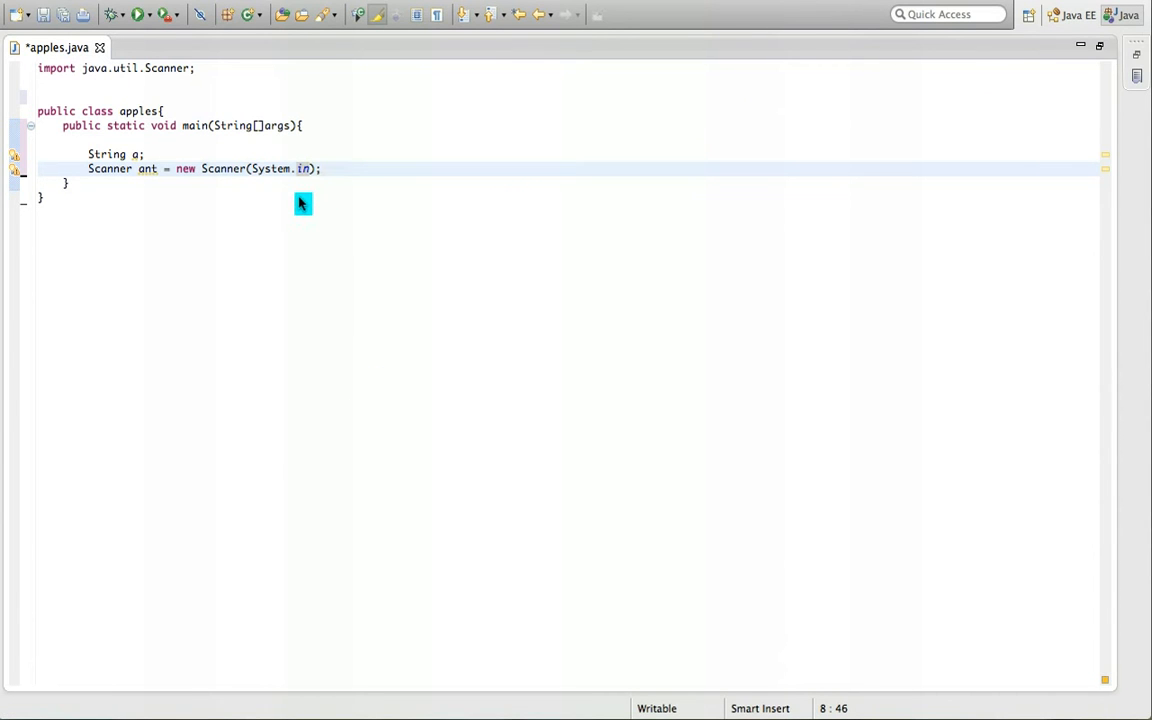
pyautogui.click(144, 154)
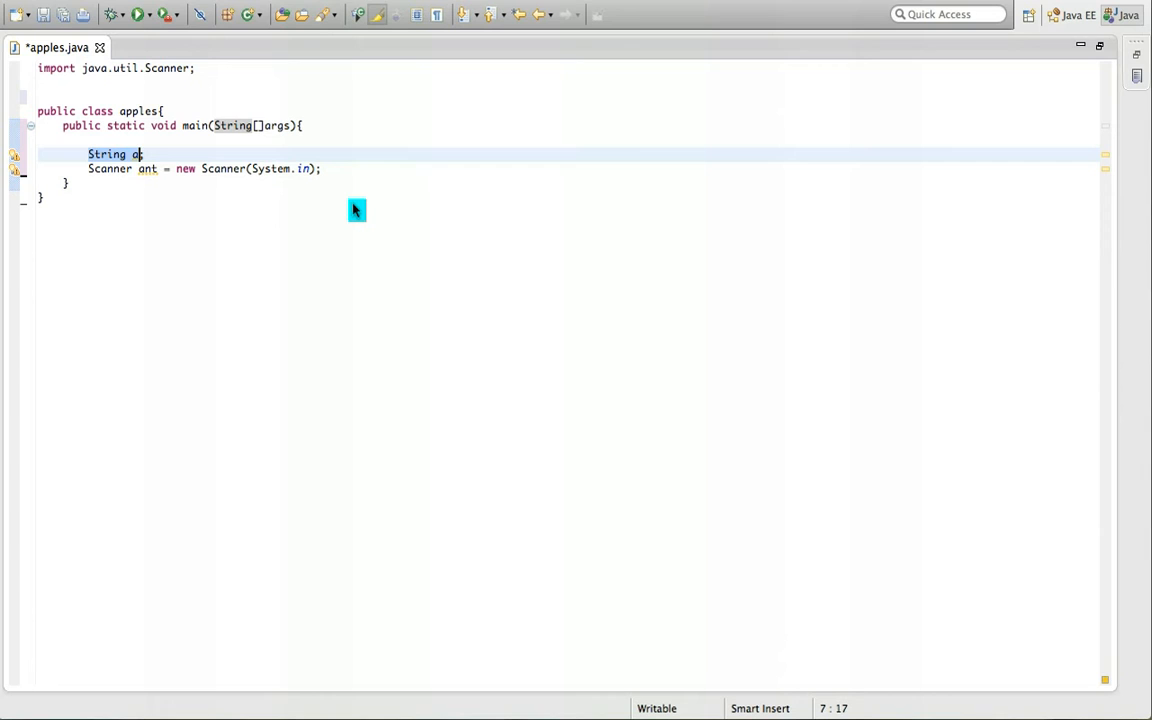
# End the String a declaration with a semicolon
pyautogui.write(';')
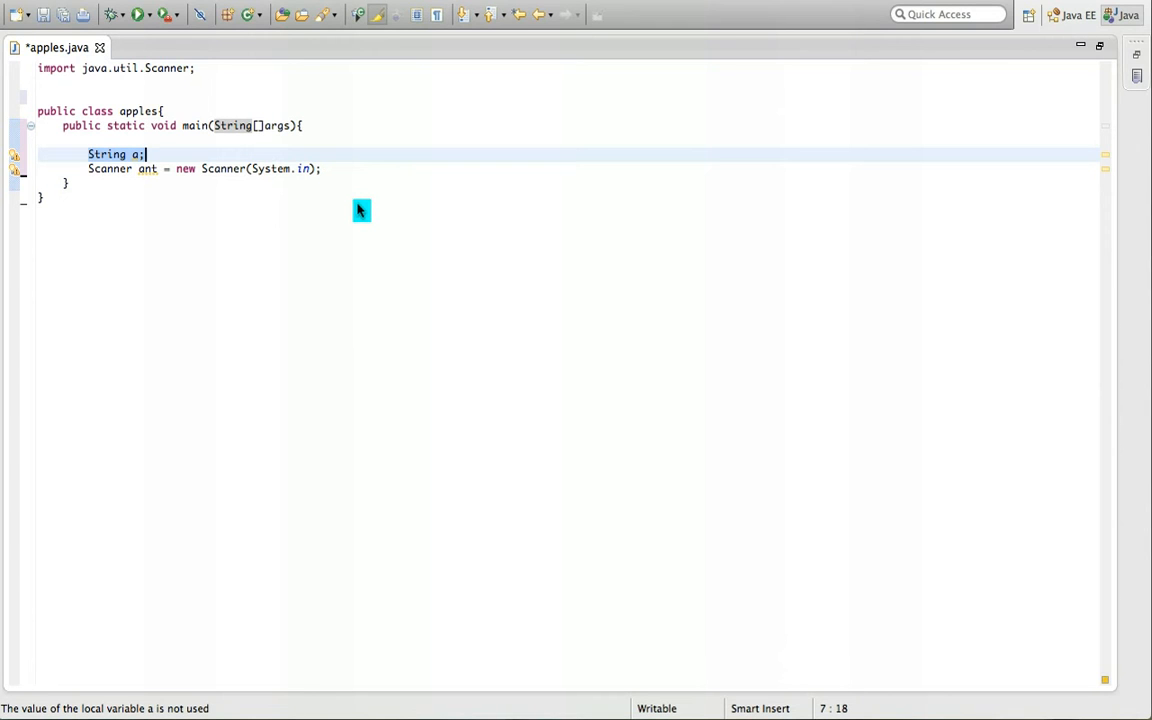
pyautogui.moveTo(356, 210)
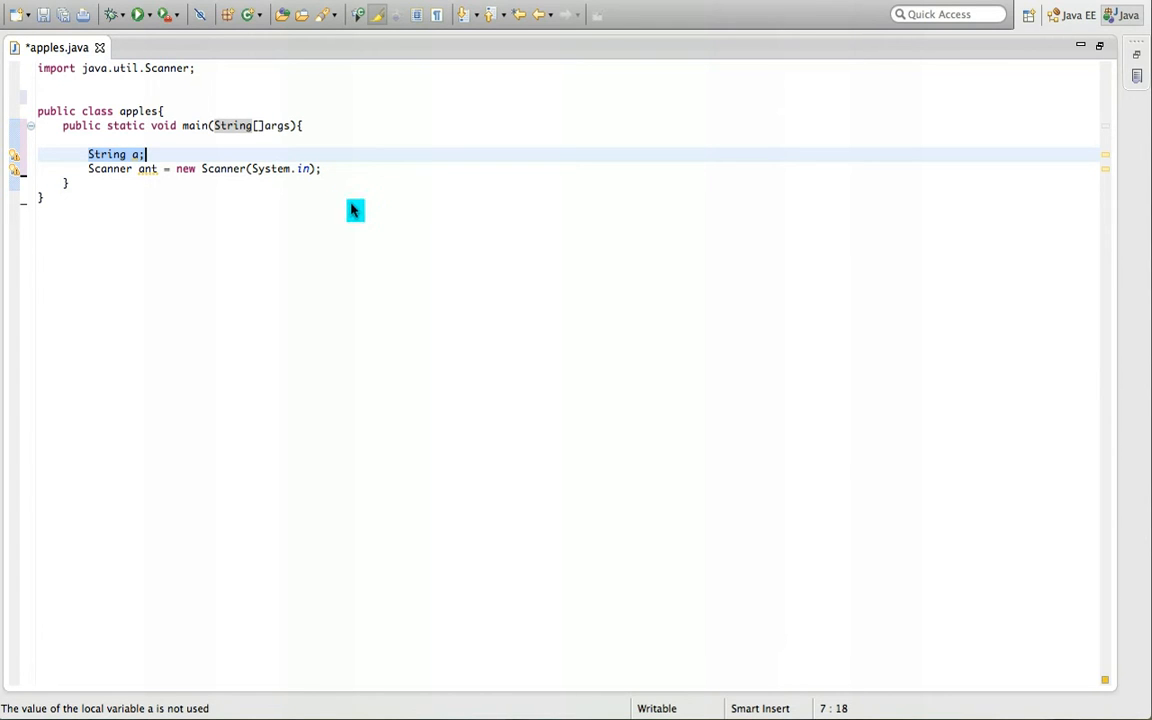
pyautogui.moveTo(368, 222)
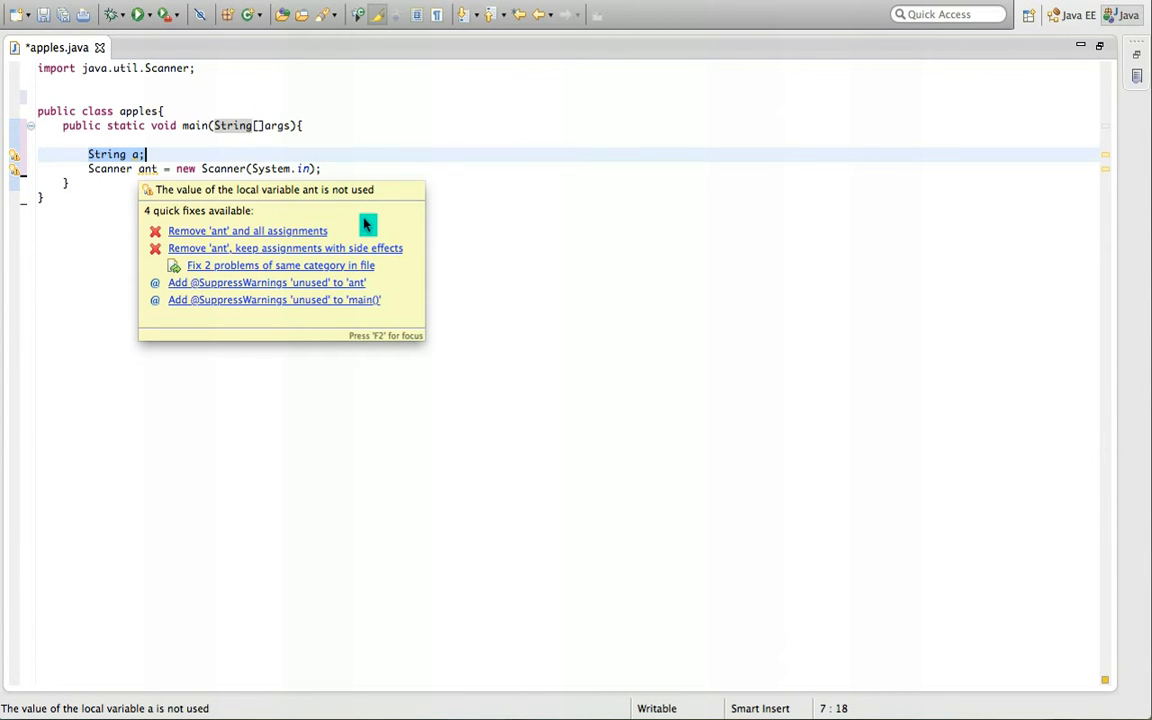
pyautogui.moveTo(592, 248)
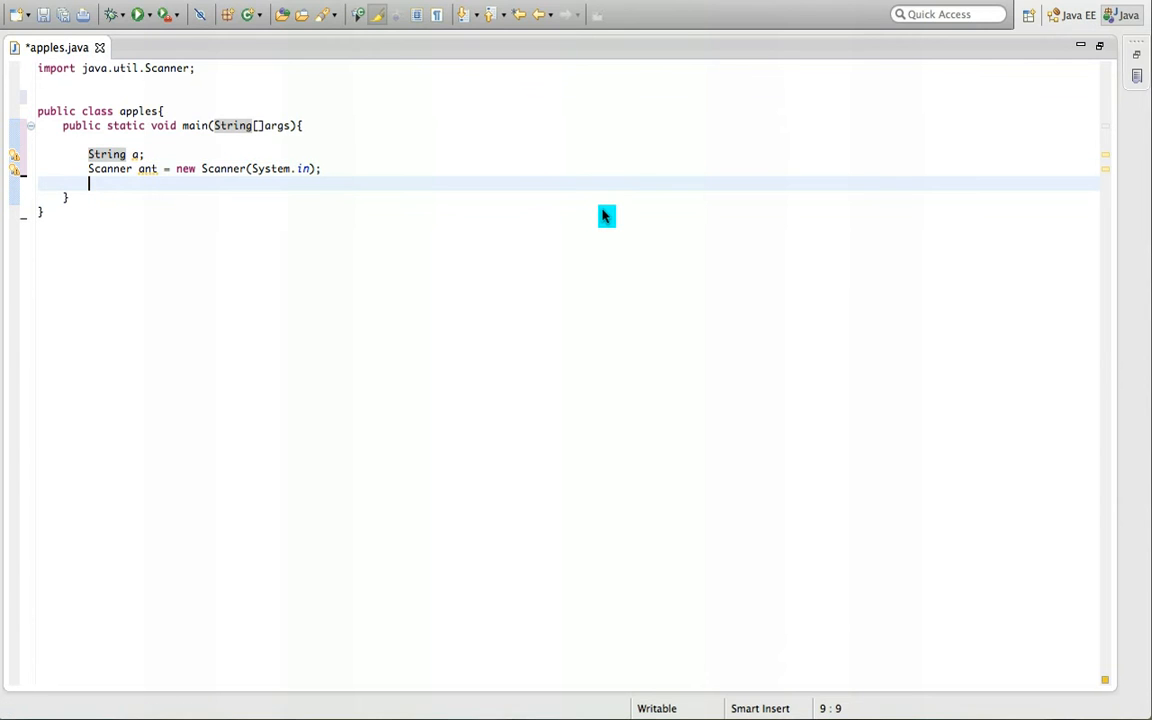
# Write System.out.println("what is your name?"); after the Scanner declaration
pyautogui.write('s')
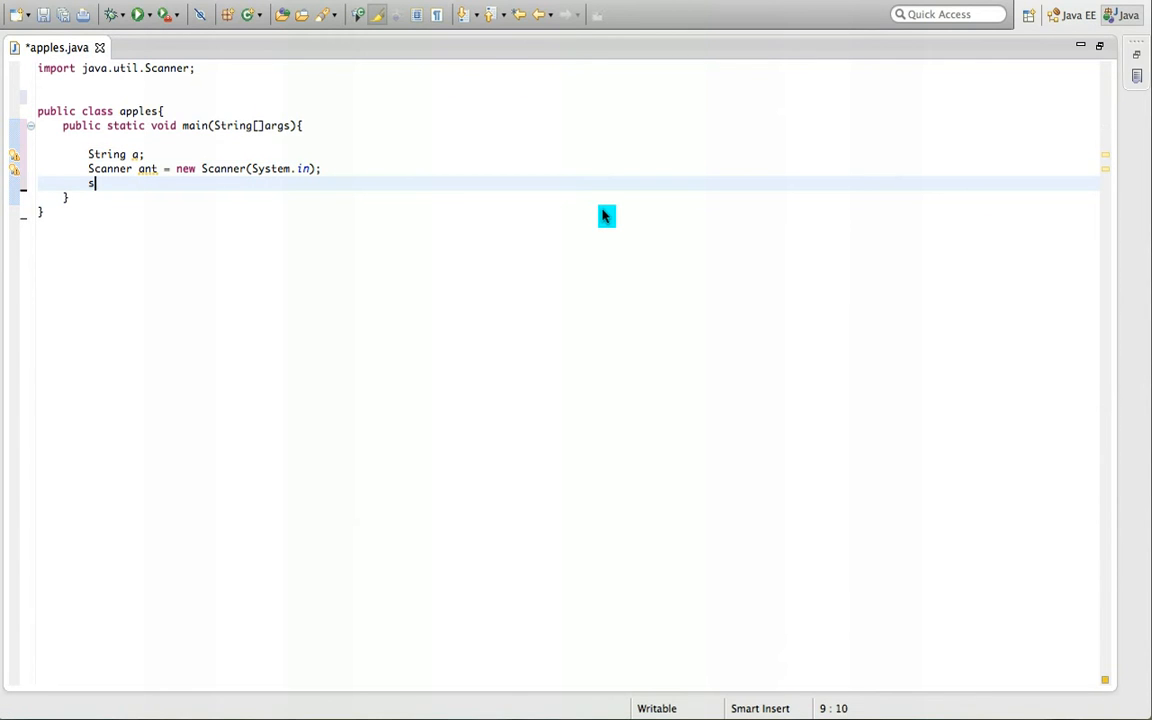
pyautogui.write('ystem')
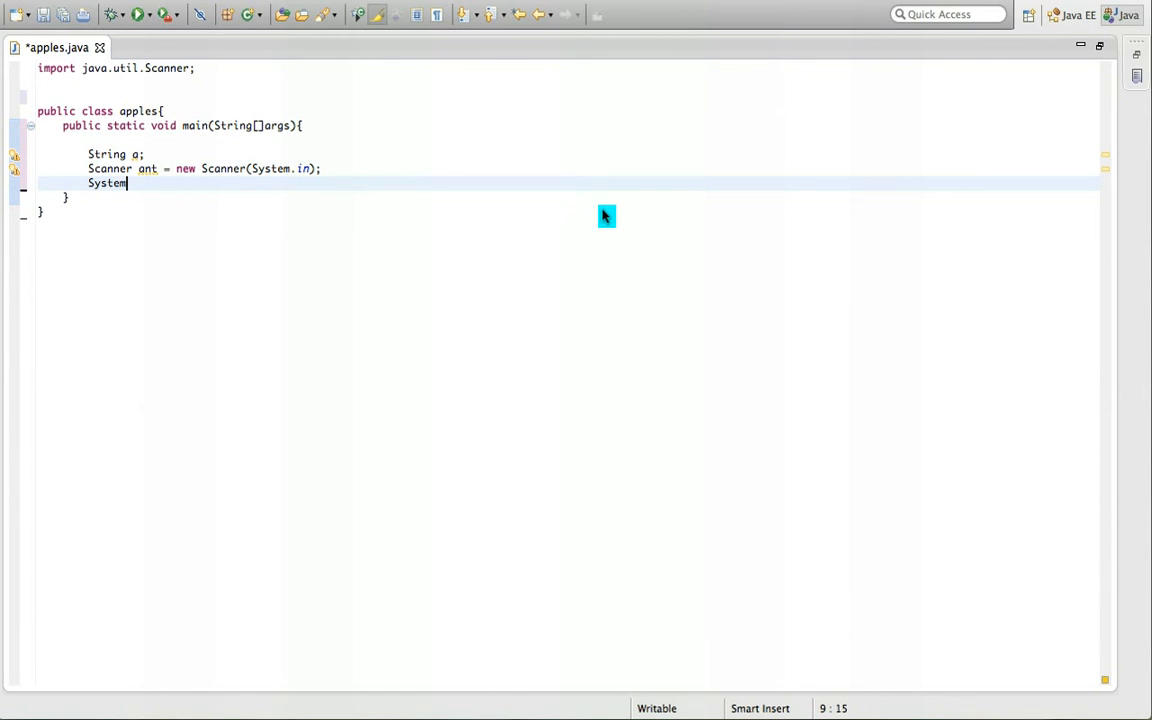
pyautogui.write('.out.prti')
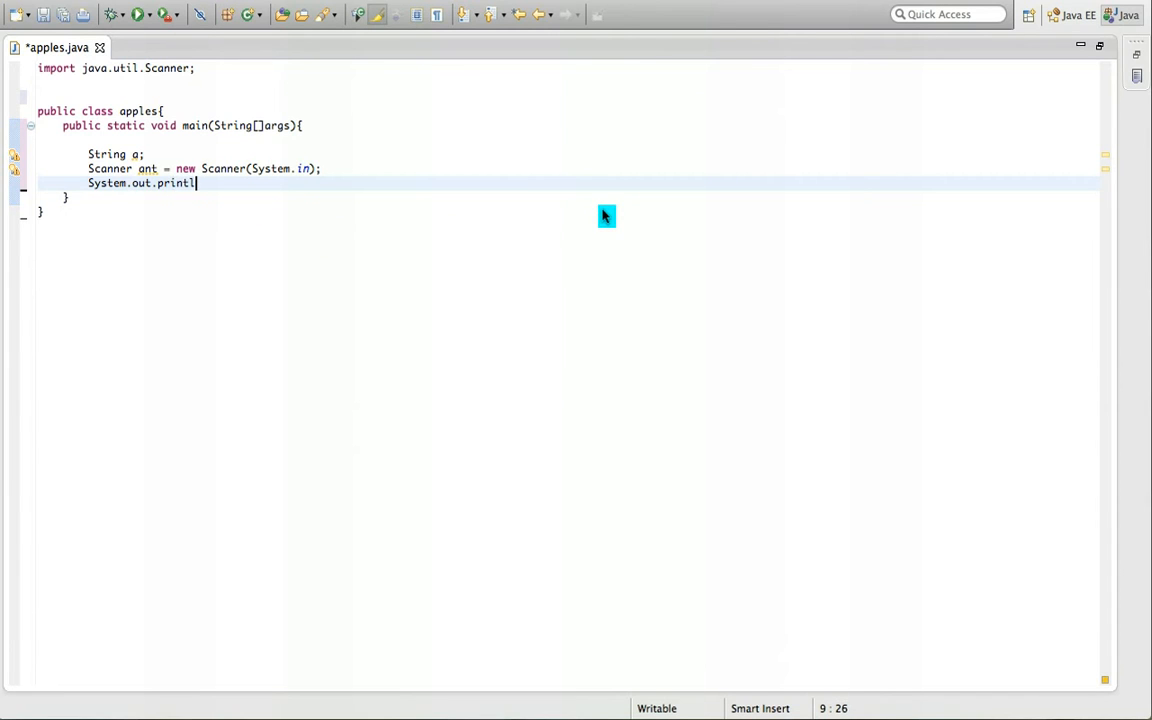
pyautogui.write('("')
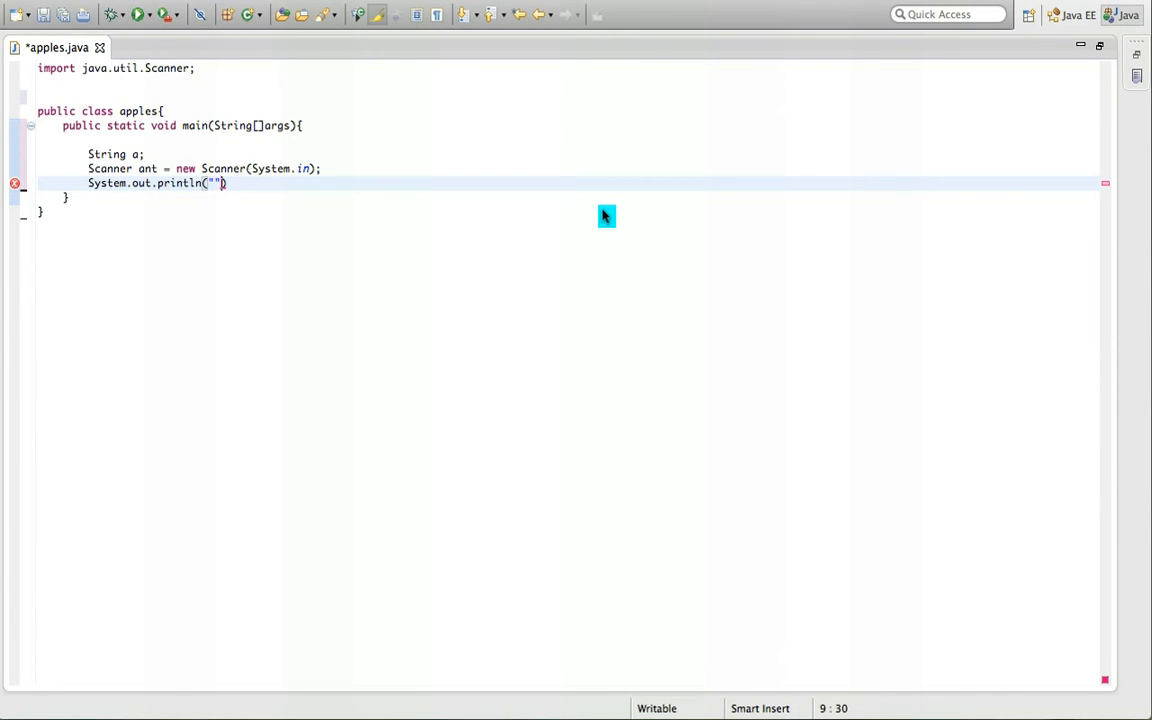
pyautogui.write(')')
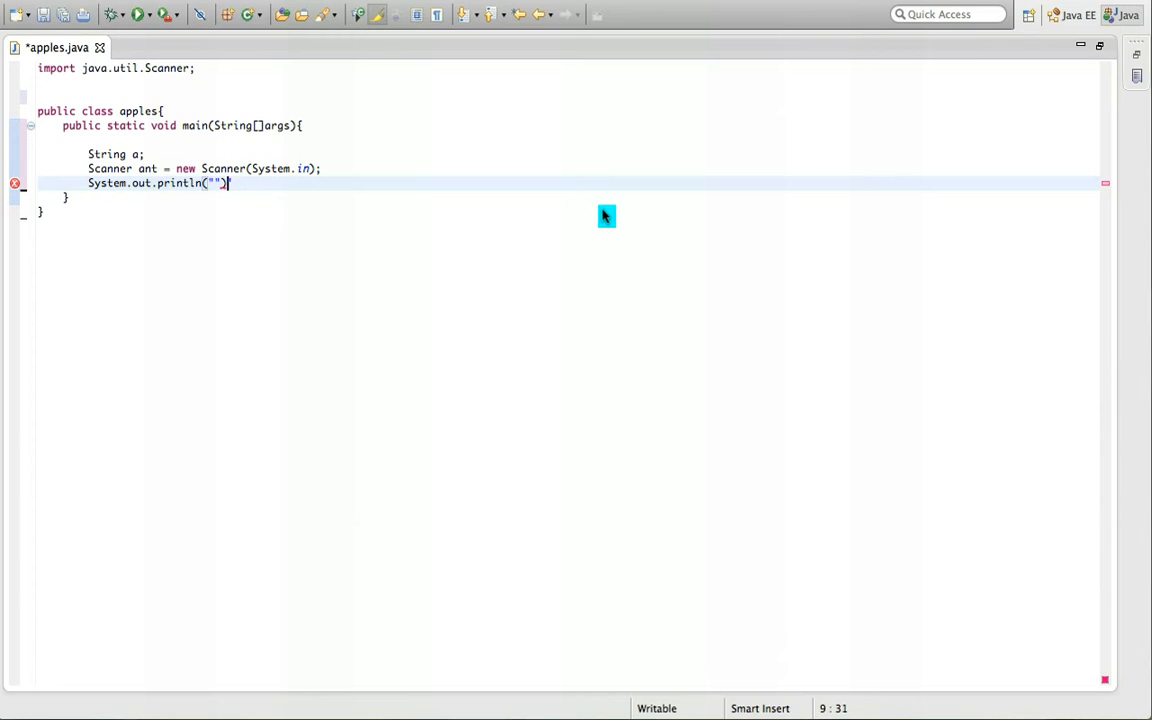
pyautogui.write(';')
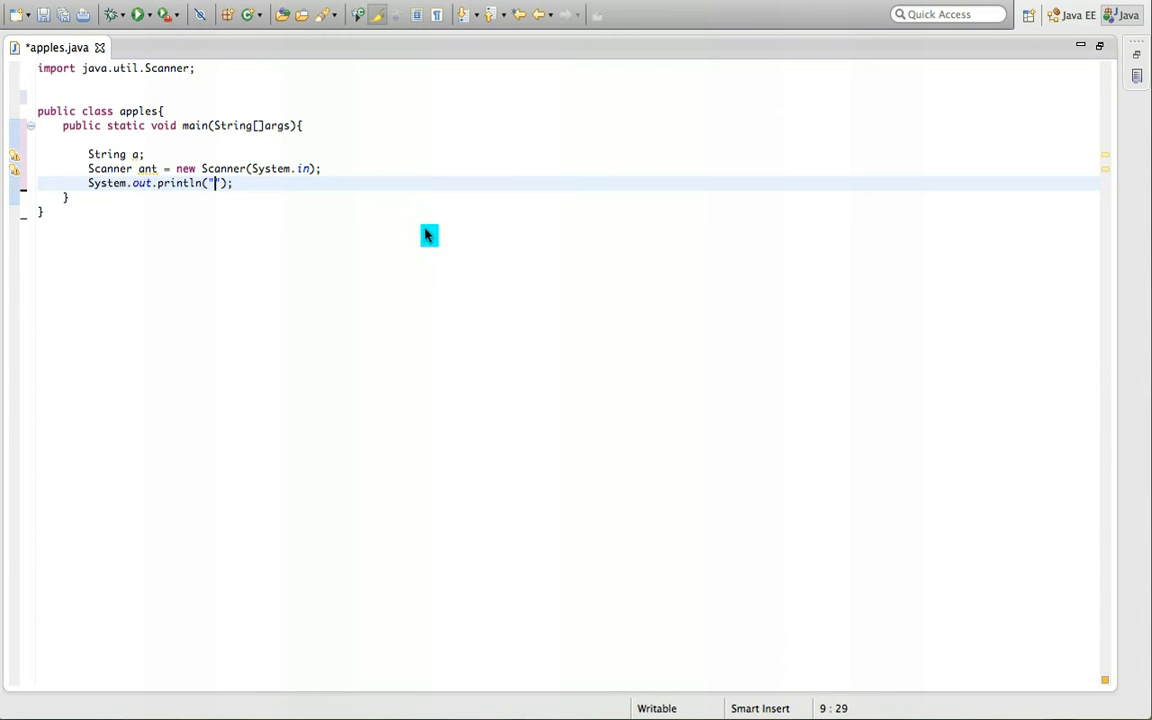
pyautogui.write('what is your')
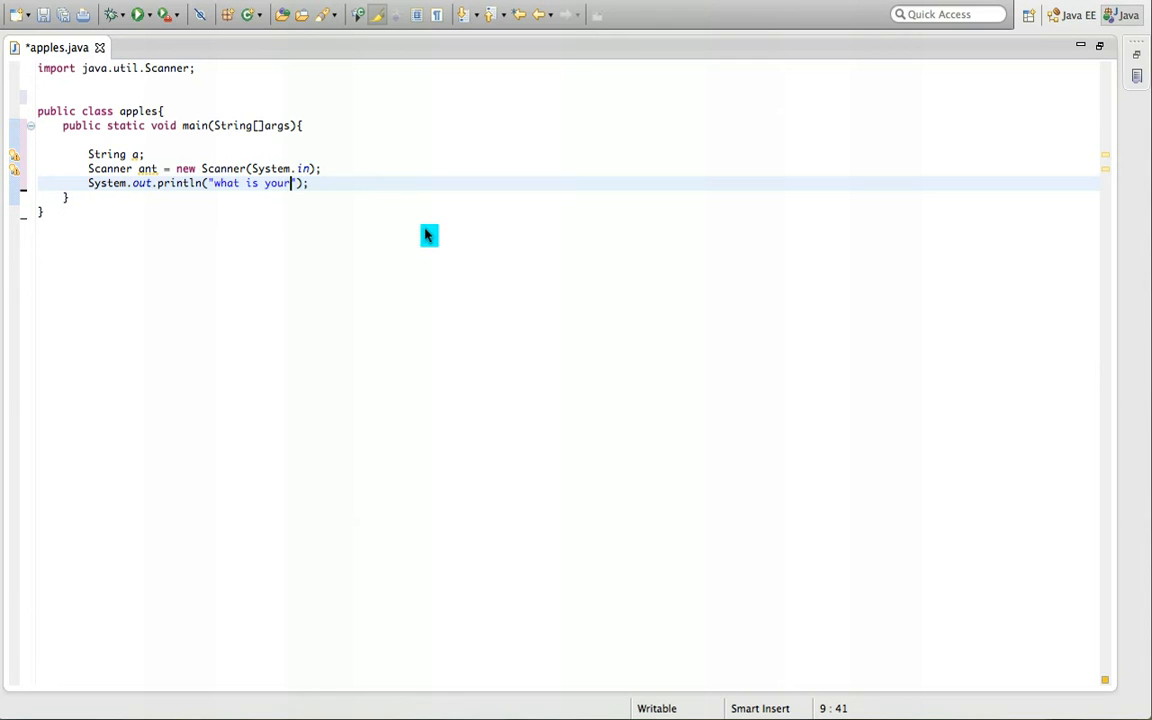
pyautogui.write('name?')
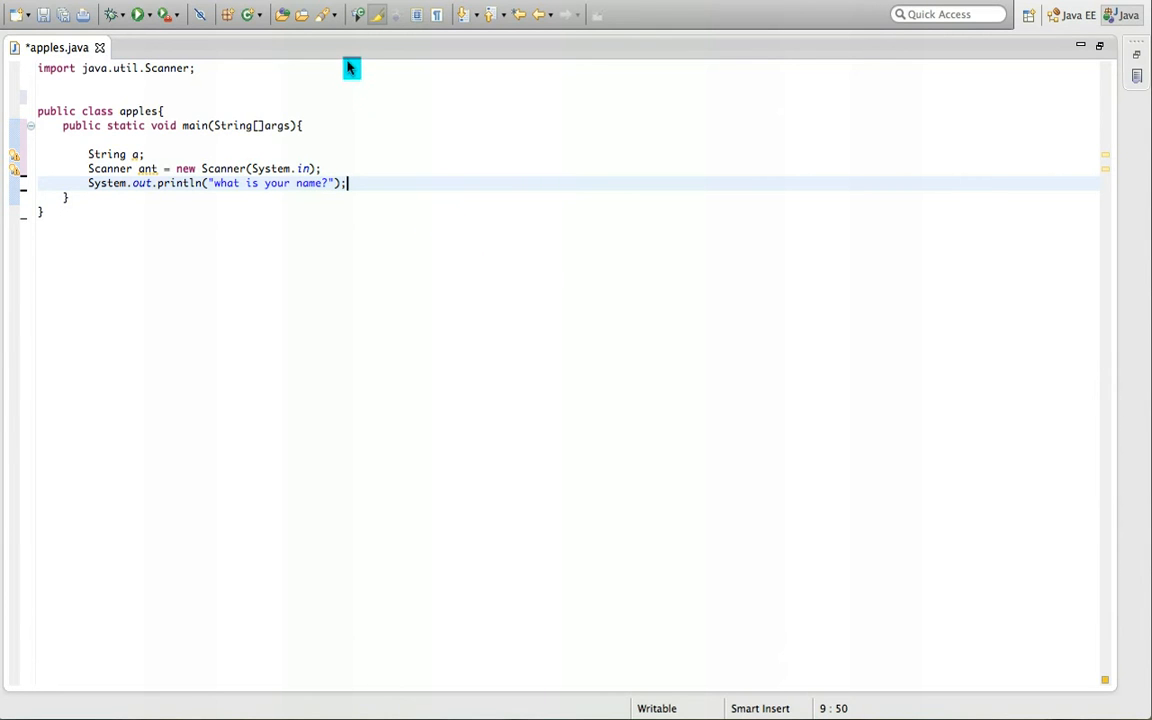
# Run apples via Save and Launch, type a test reply in the console, and start a new line in main
pyautogui.click(138, 14)
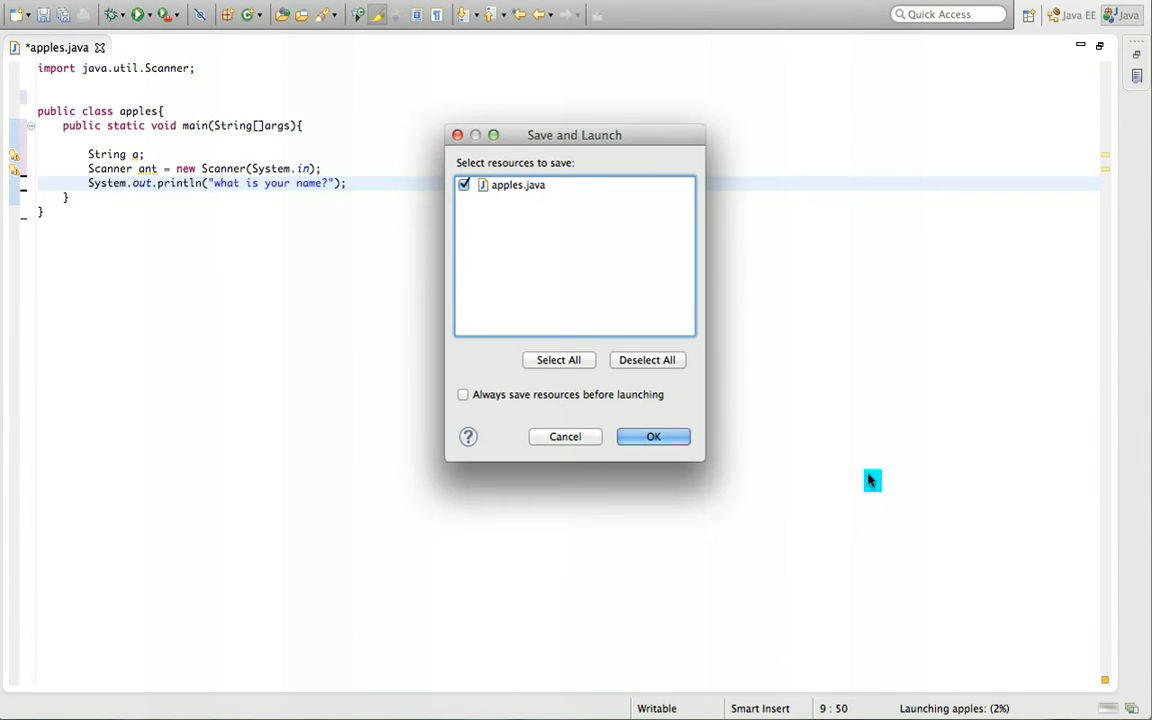
pyautogui.click(652, 436)
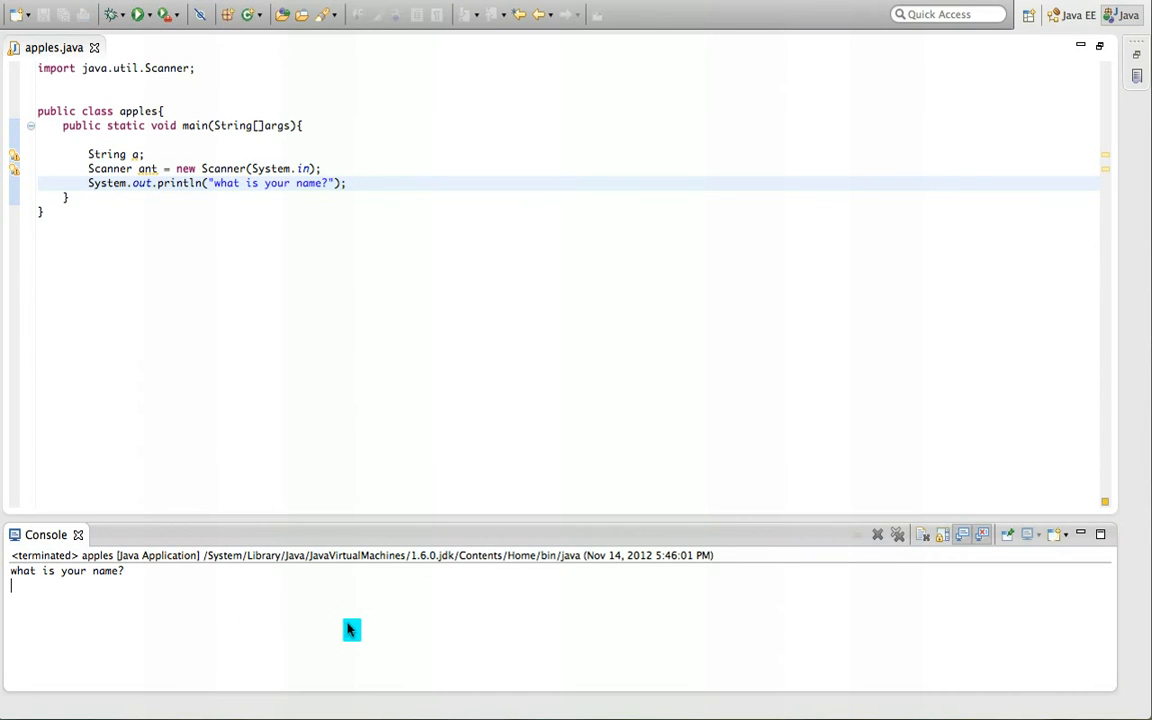
pyautogui.write('rhewourhawo')
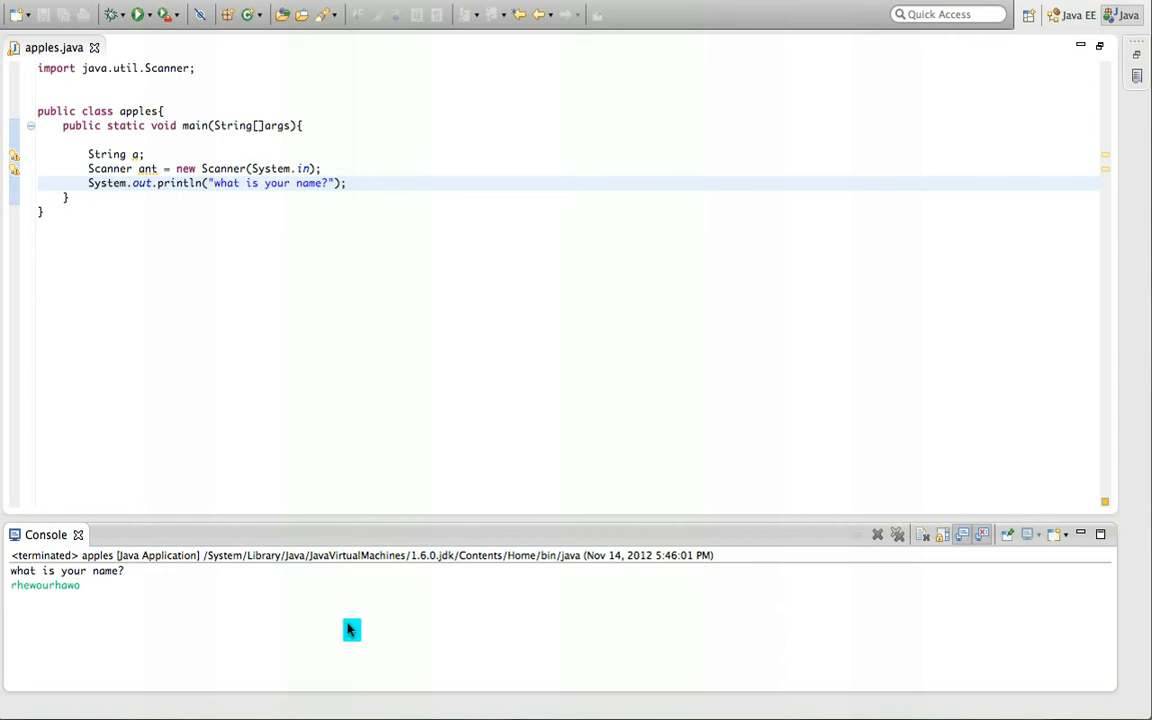
pyautogui.moveTo(574, 236)
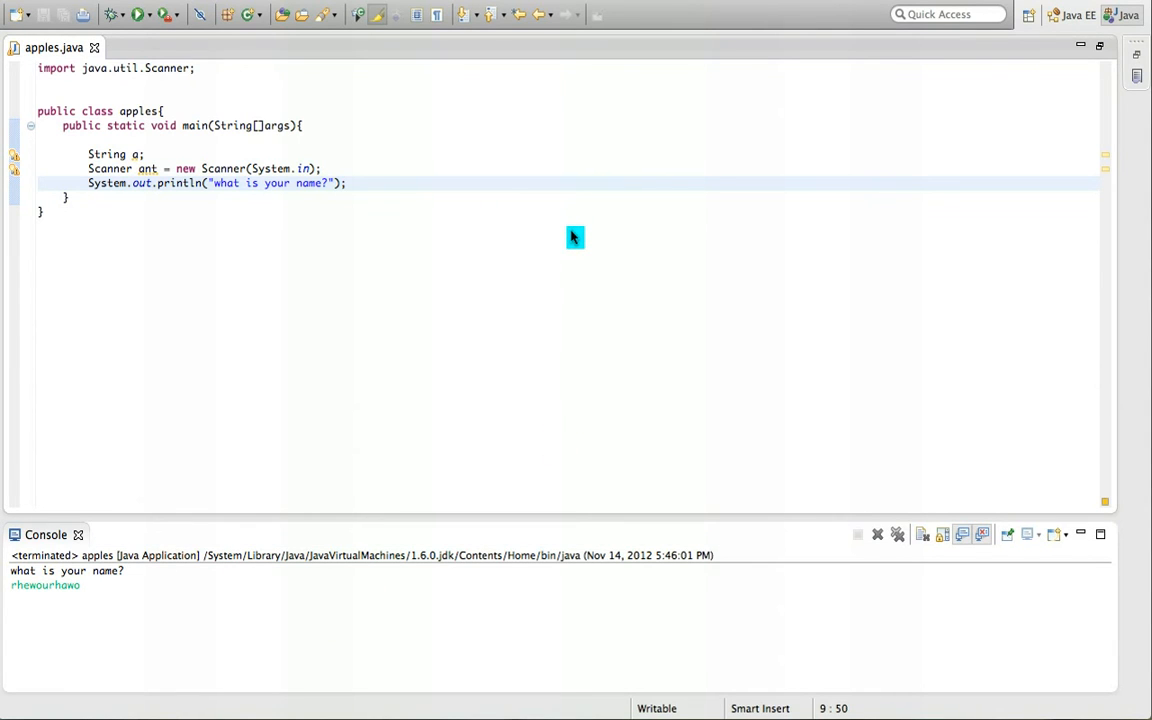
pyautogui.press('Return')
pyautogui.write('a')
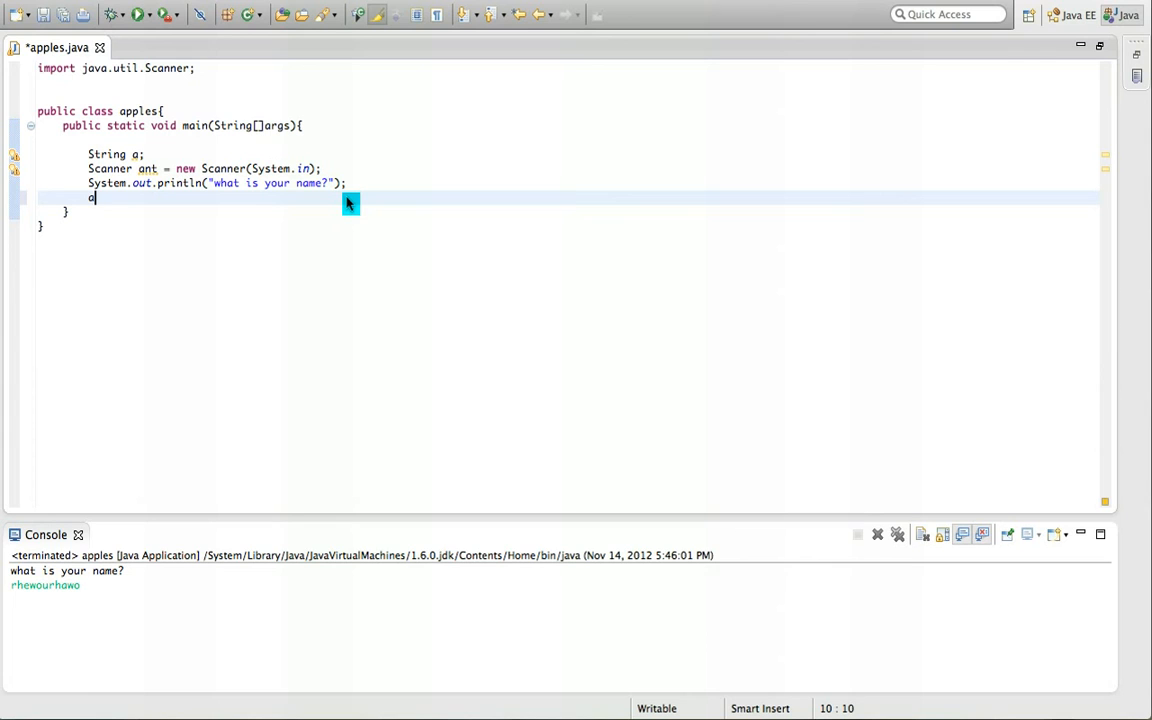
# Write a=ant.nextLine(); below the prompt and start a new line beneath it
pyautogui.write('=ant.')
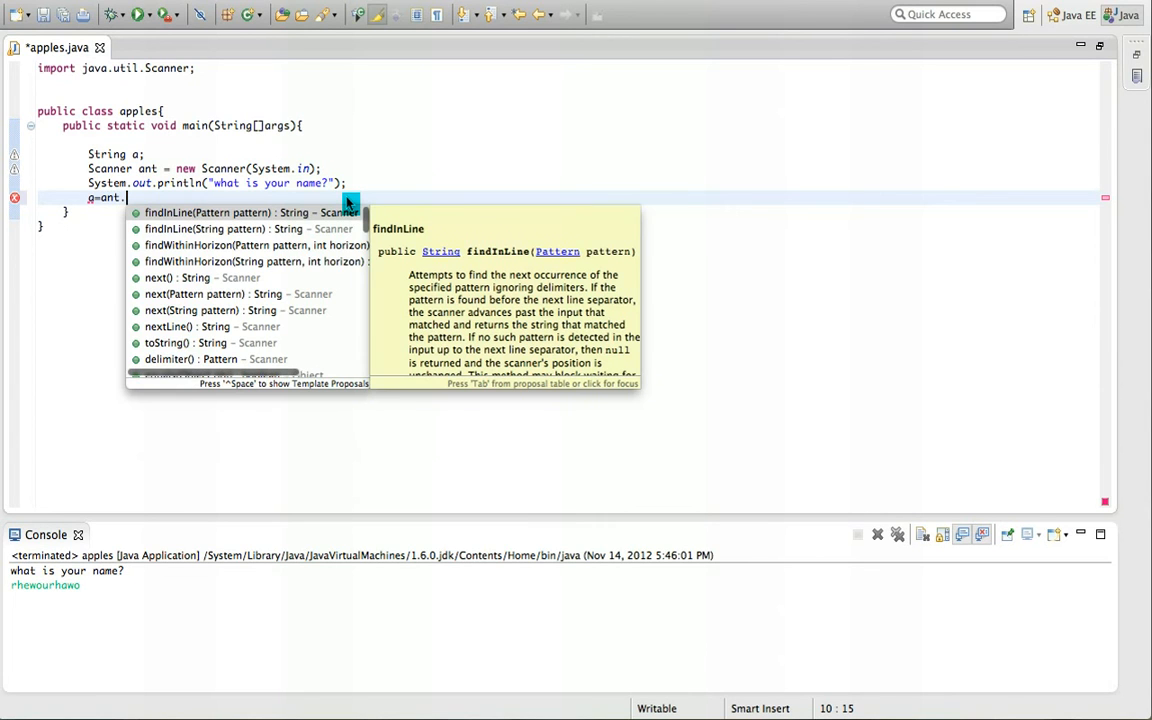
pyautogui.write('nextLine();')
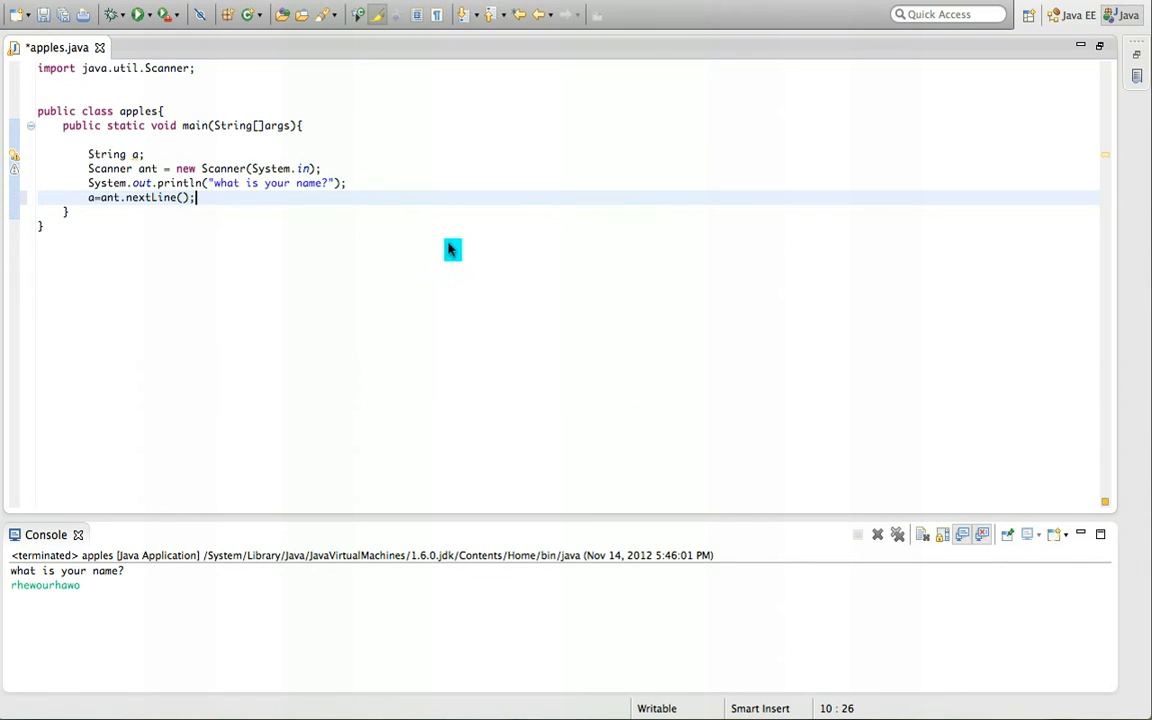
pyautogui.moveTo(428, 296)
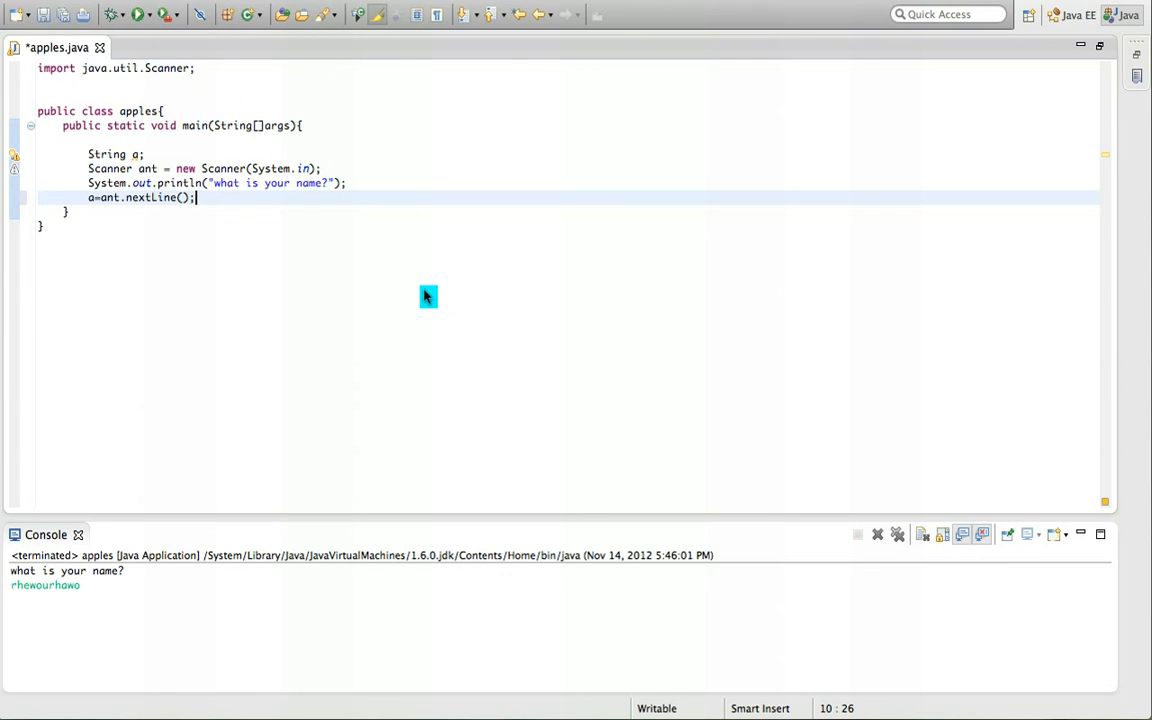
pyautogui.press('Return')
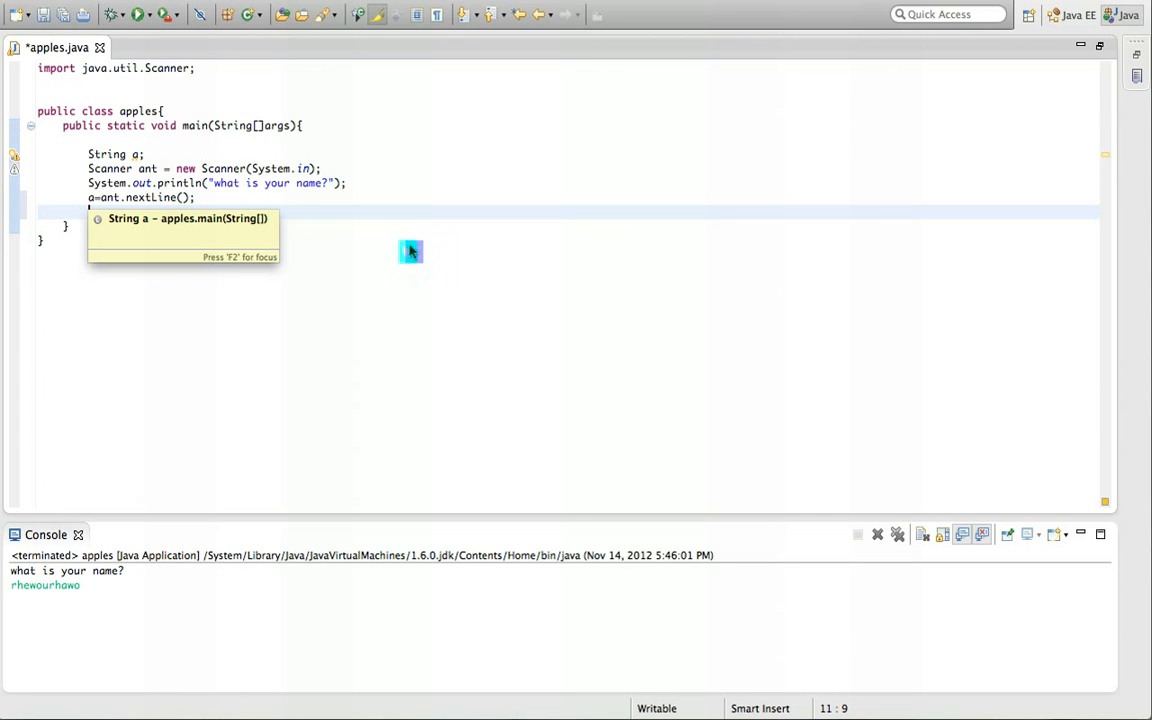
# Write the System.out.println(""); skeleton on the new line
pyautogui.write('S')
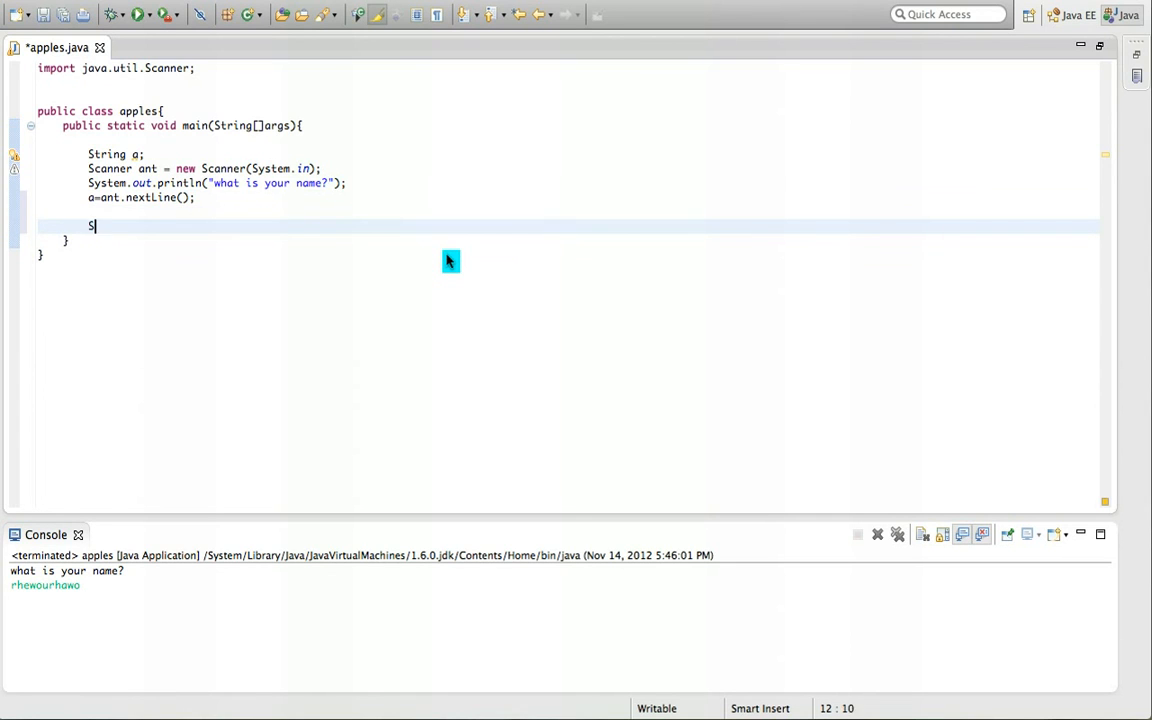
pyautogui.write('ystem.out.')
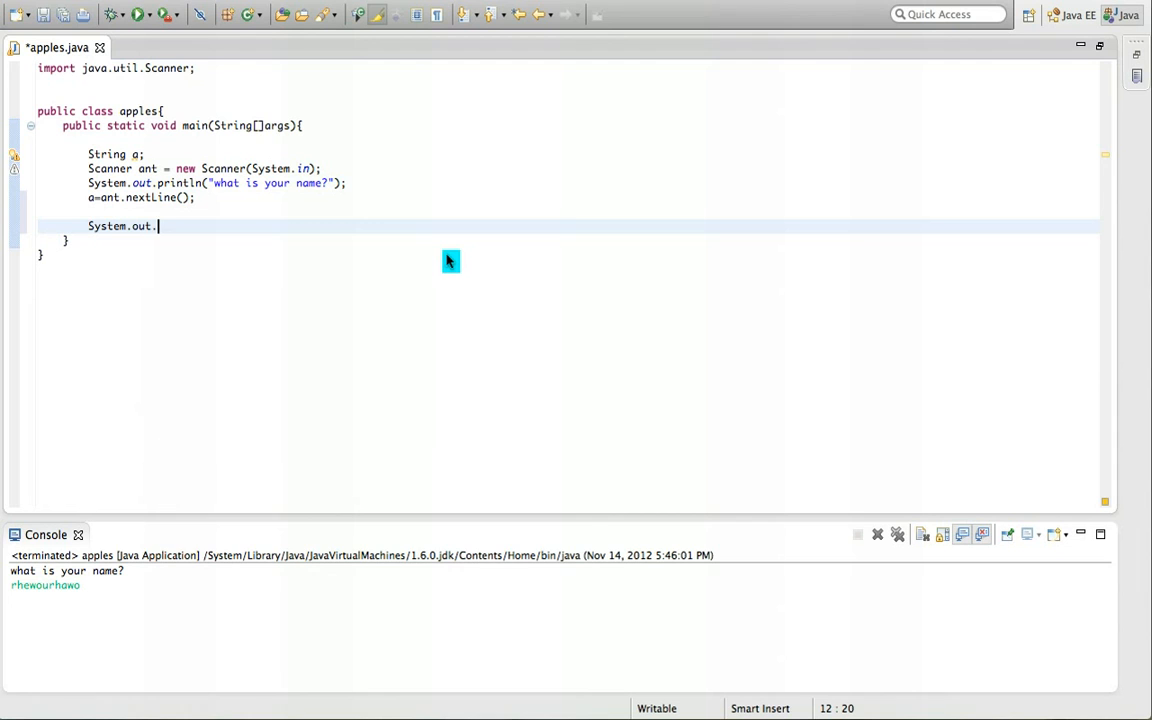
pyautogui.write('pri')
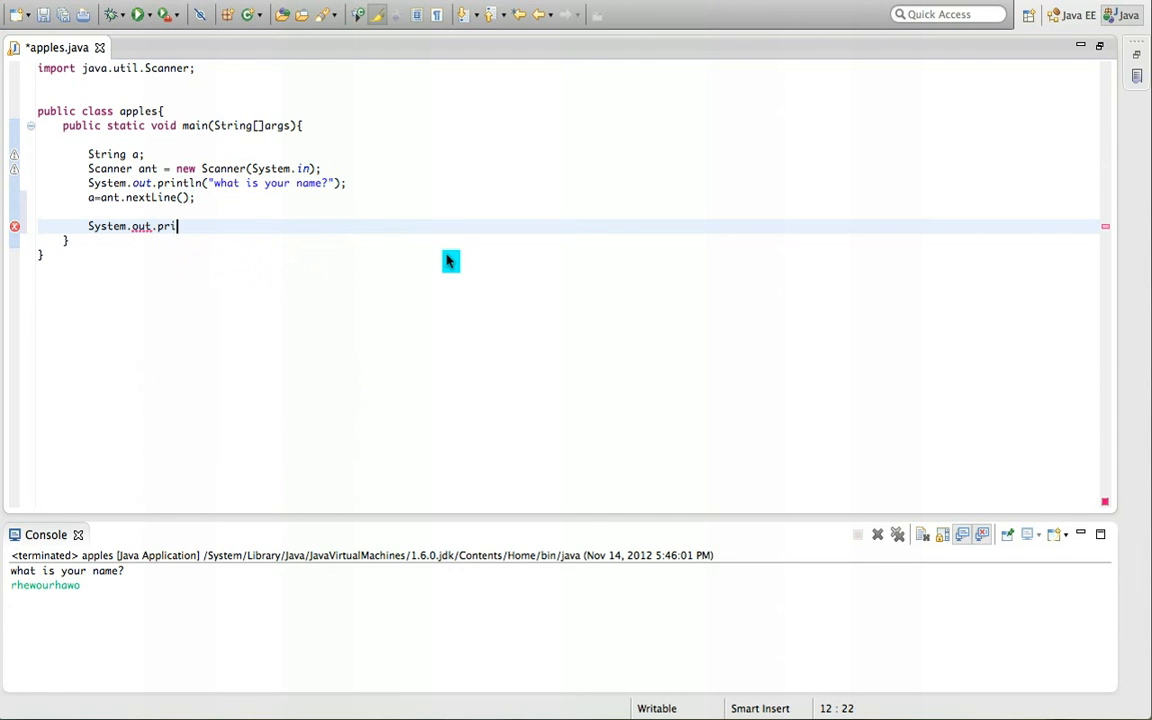
pyautogui.write('tln')
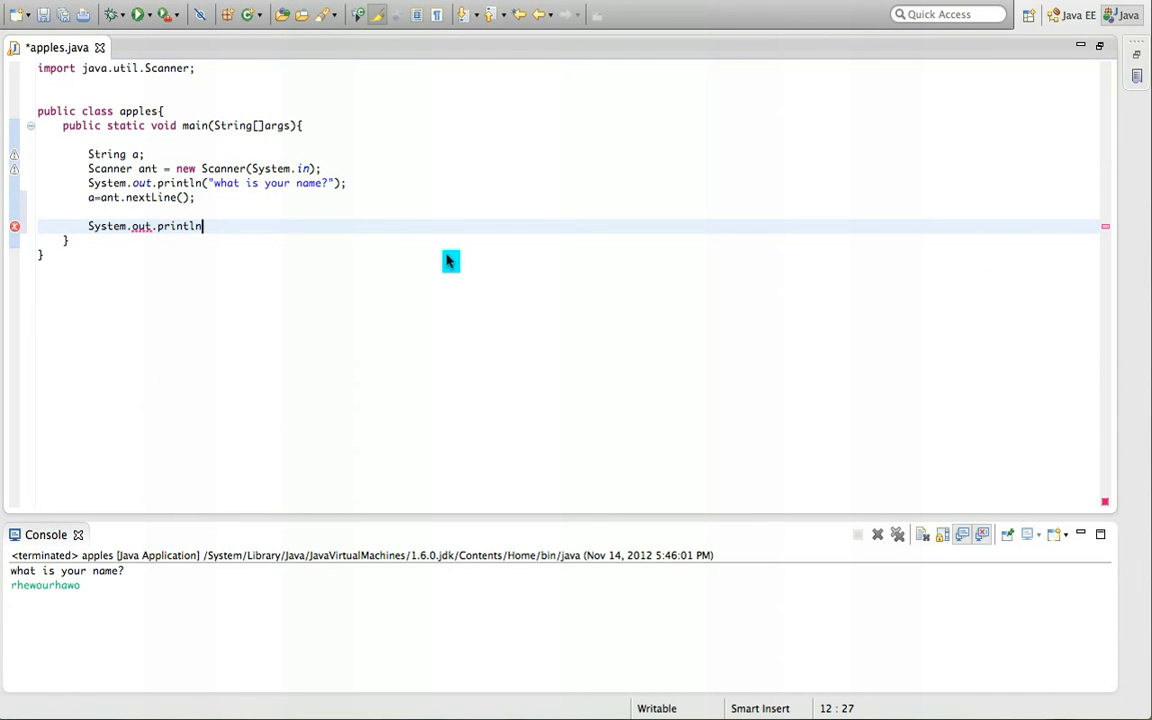
pyautogui.write('()')
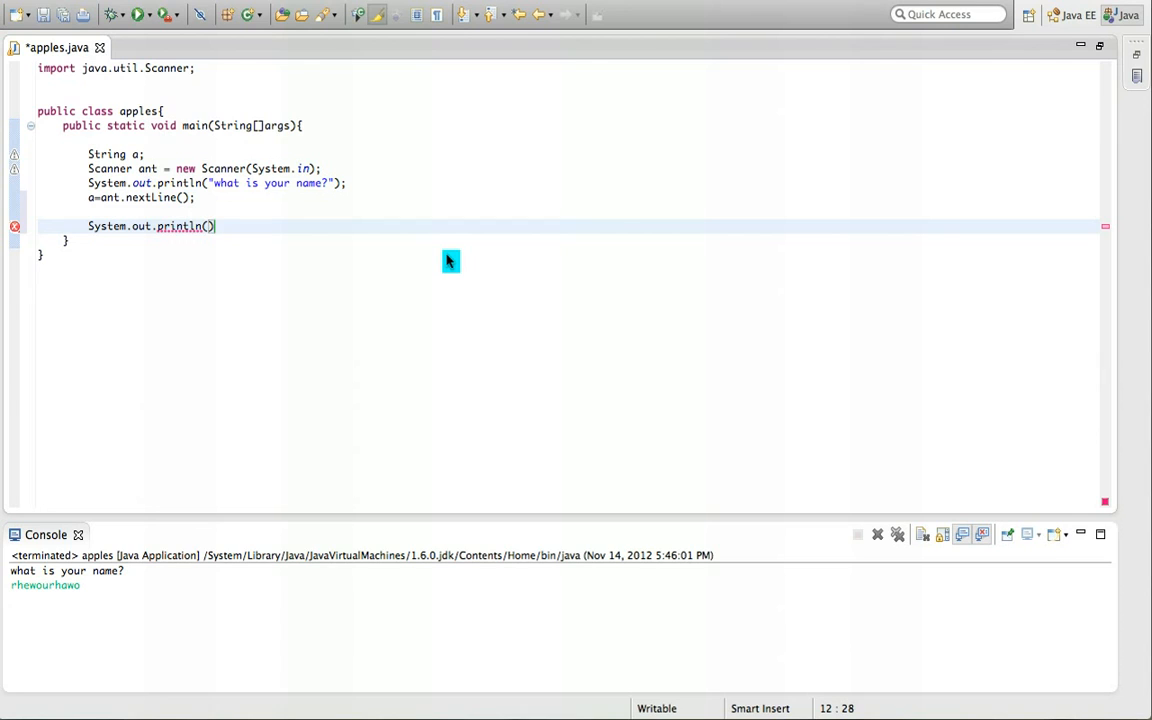
pyautogui.write('"";')
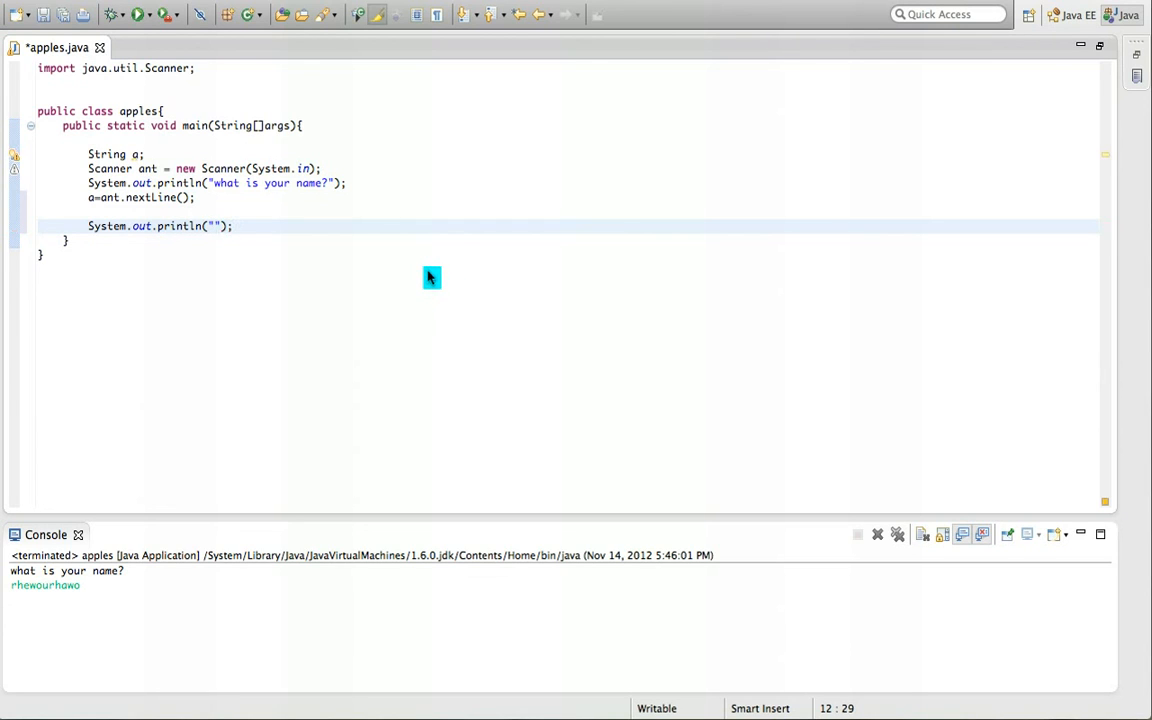
# Fill the println with "so your name is " concatenated with a
pyautogui.write('so')
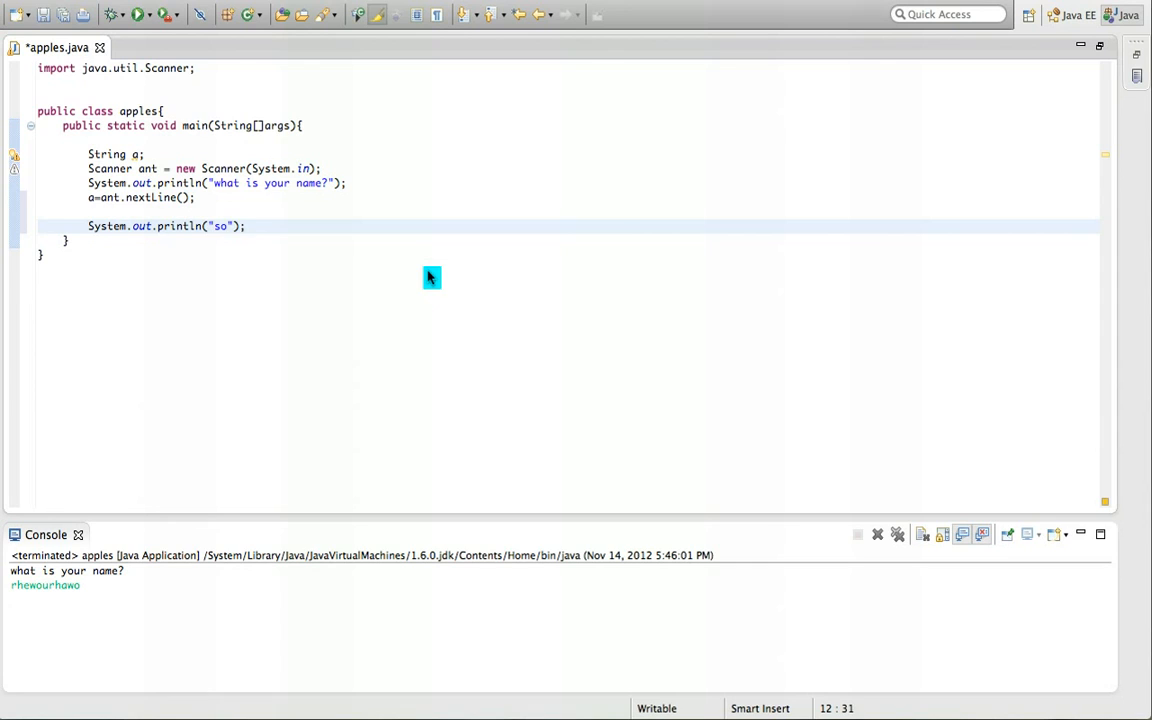
pyautogui.write('your name i')
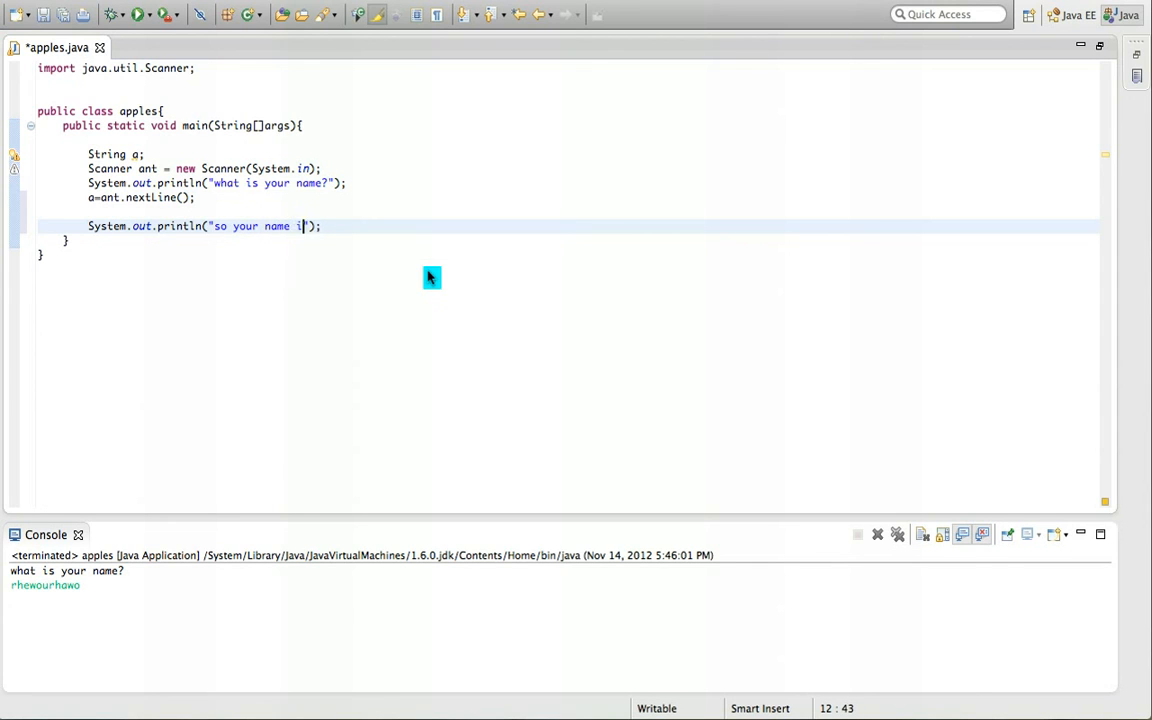
pyautogui.write('s')
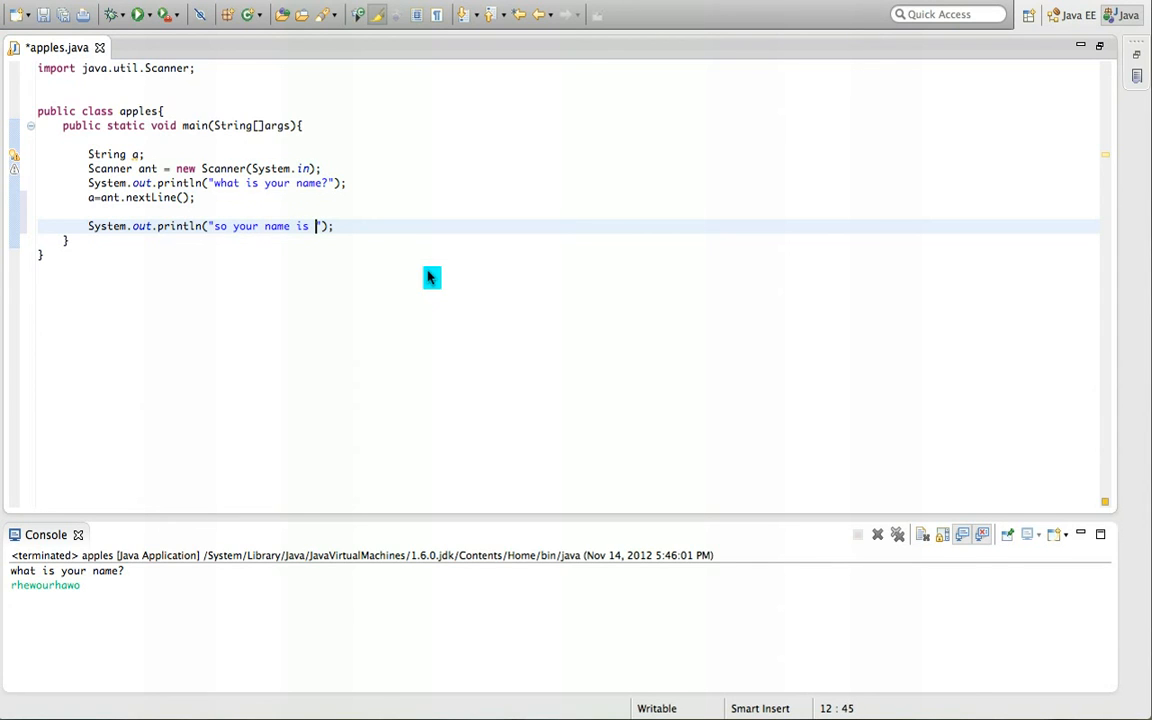
pyautogui.write('" "')
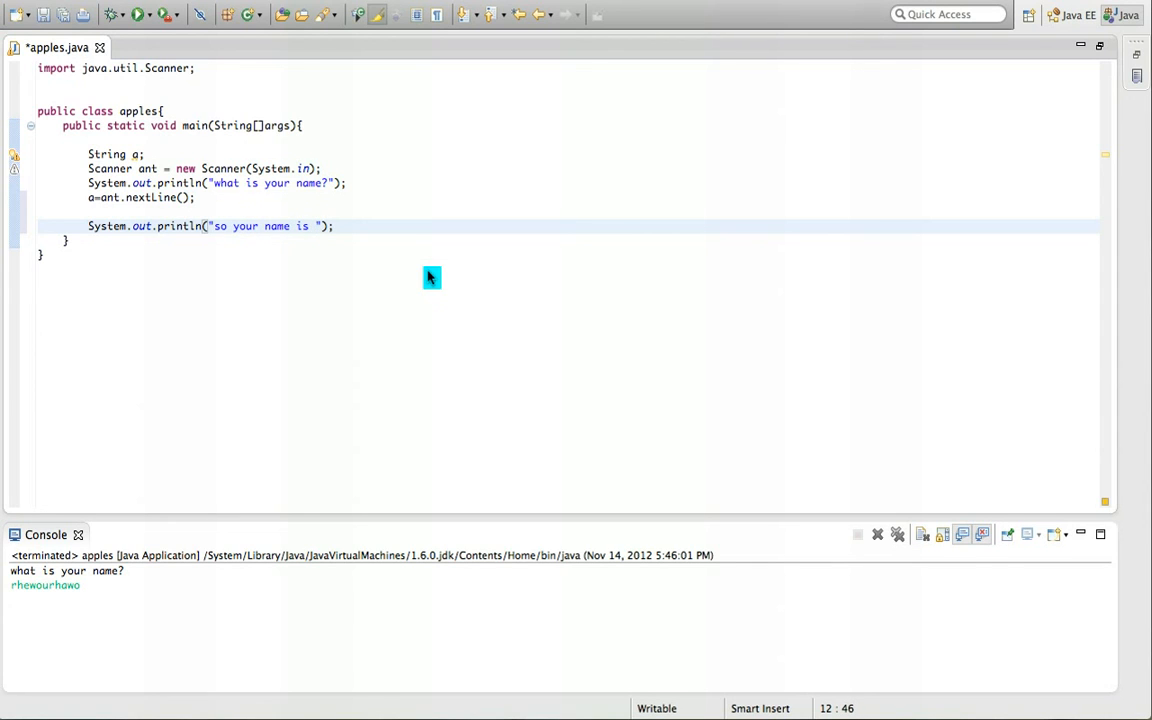
pyautogui.write('+')
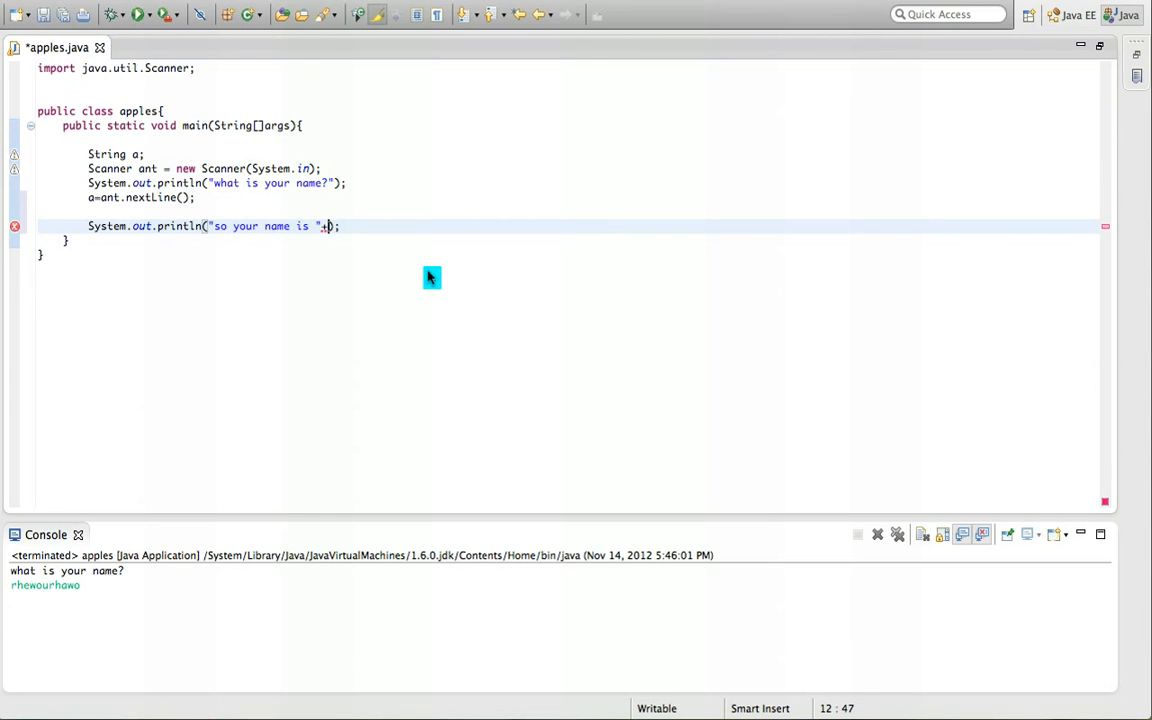
pyautogui.write('a')
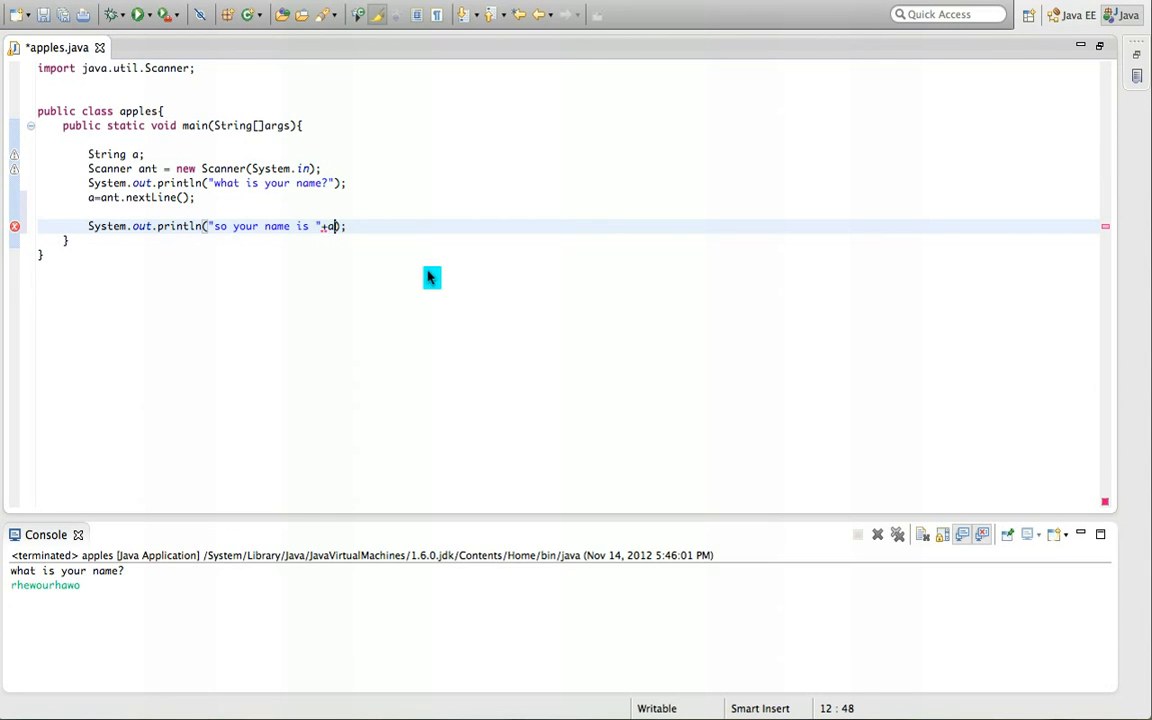
pyautogui.moveTo(304, 250)
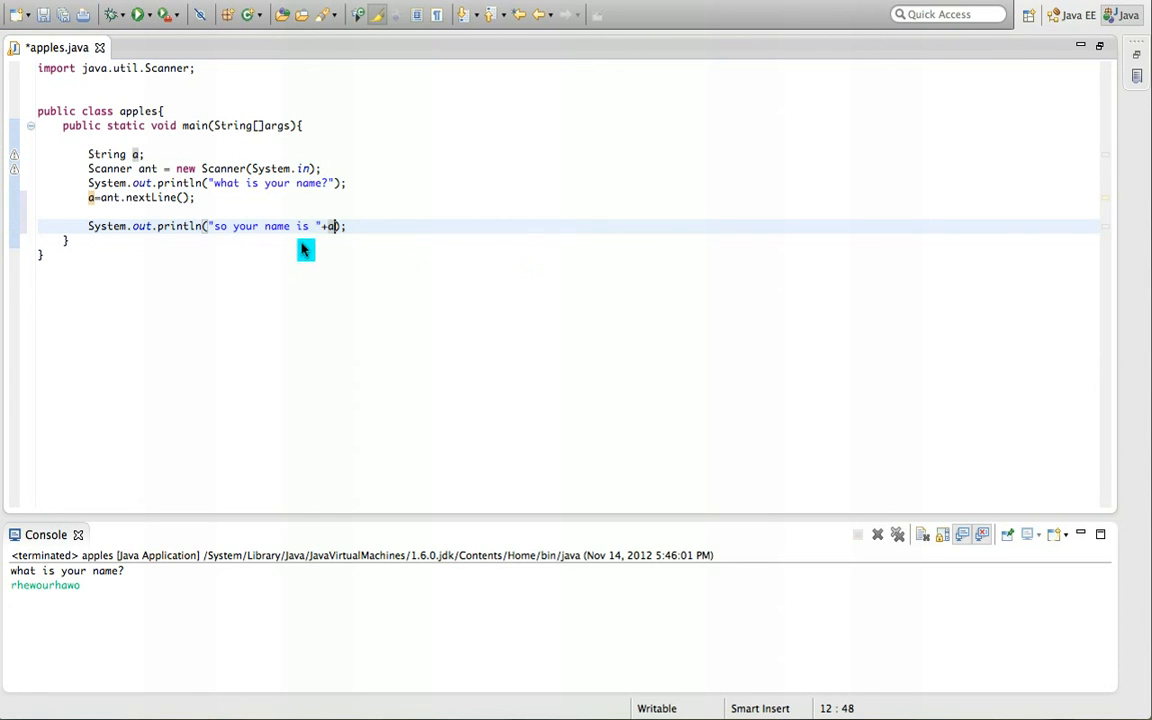
pyautogui.moveTo(312, 244)
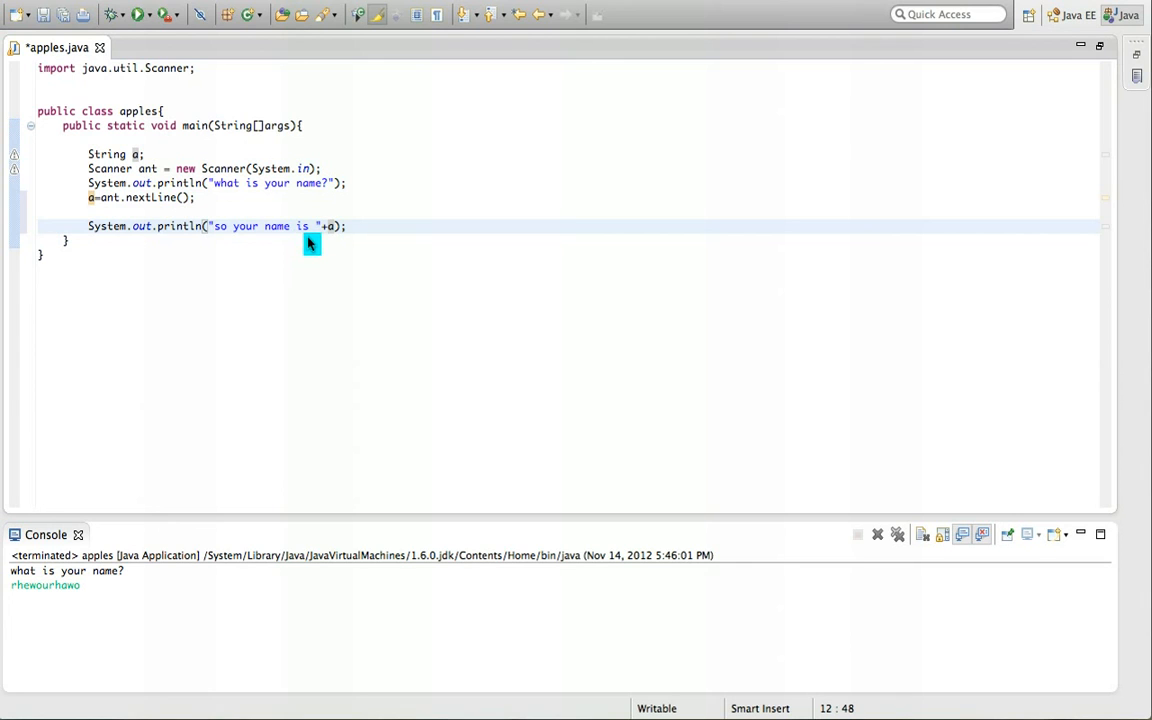
pyautogui.moveTo(576, 272)
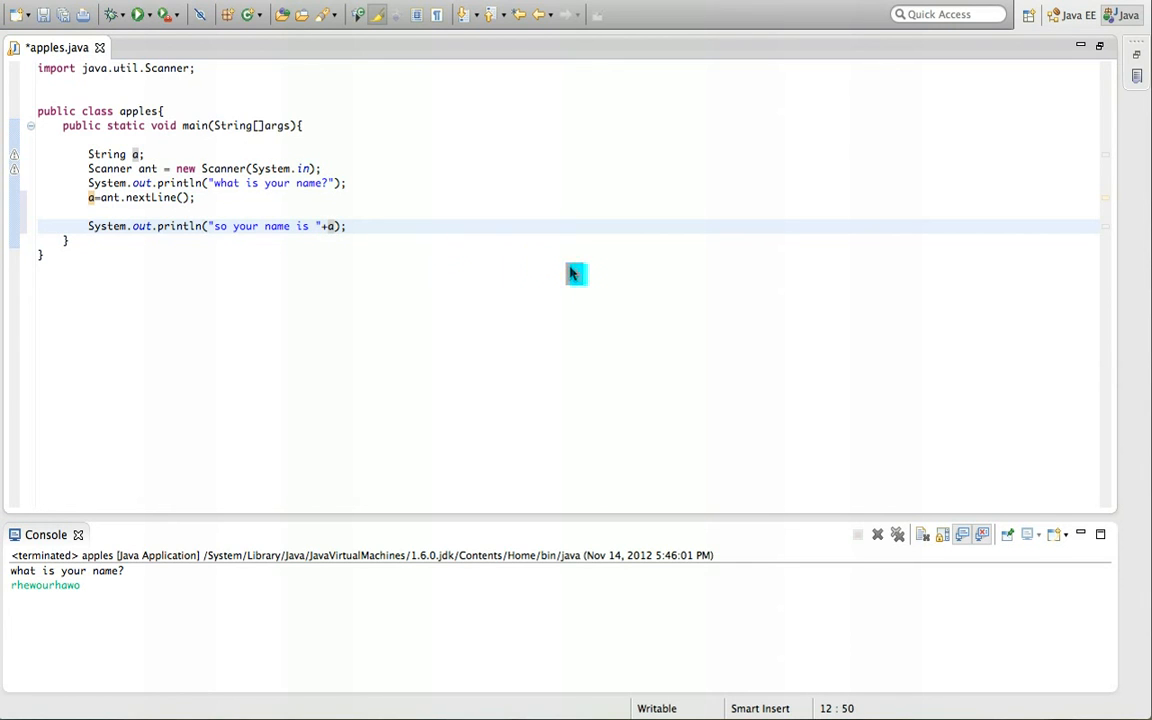
# Run apples via Save and Launch and answer the prompt with oranges, printing "so your name is oranges"
pyautogui.click(132, 14)
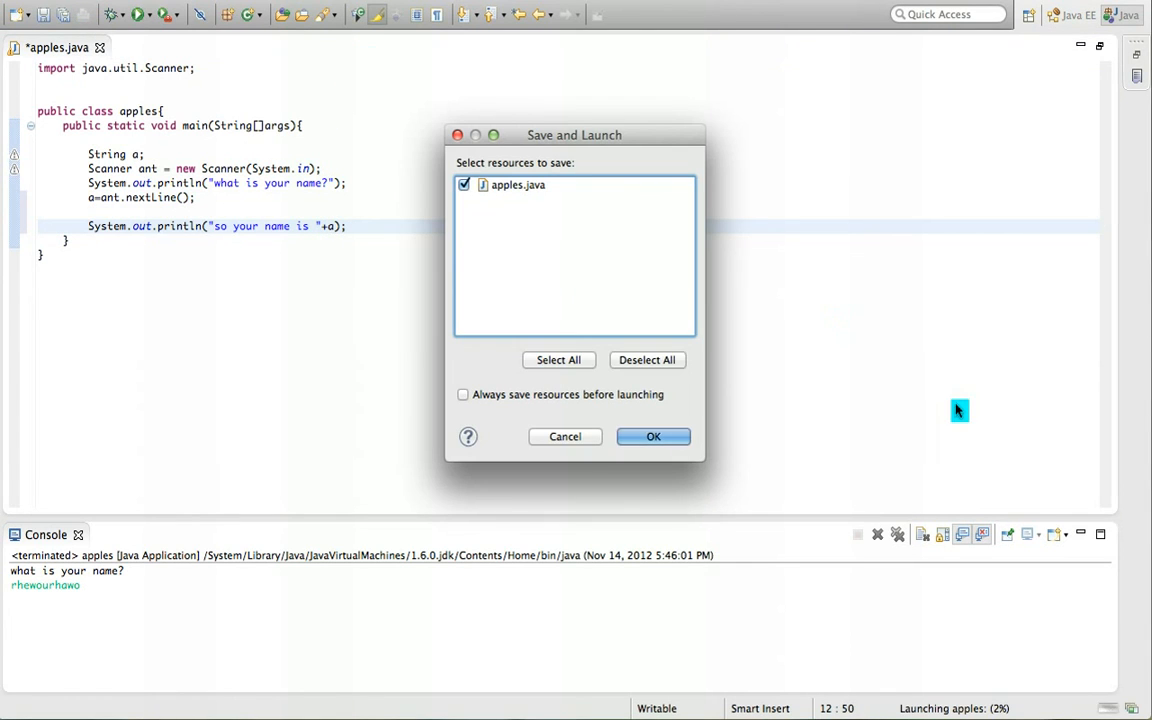
pyautogui.click(652, 436)
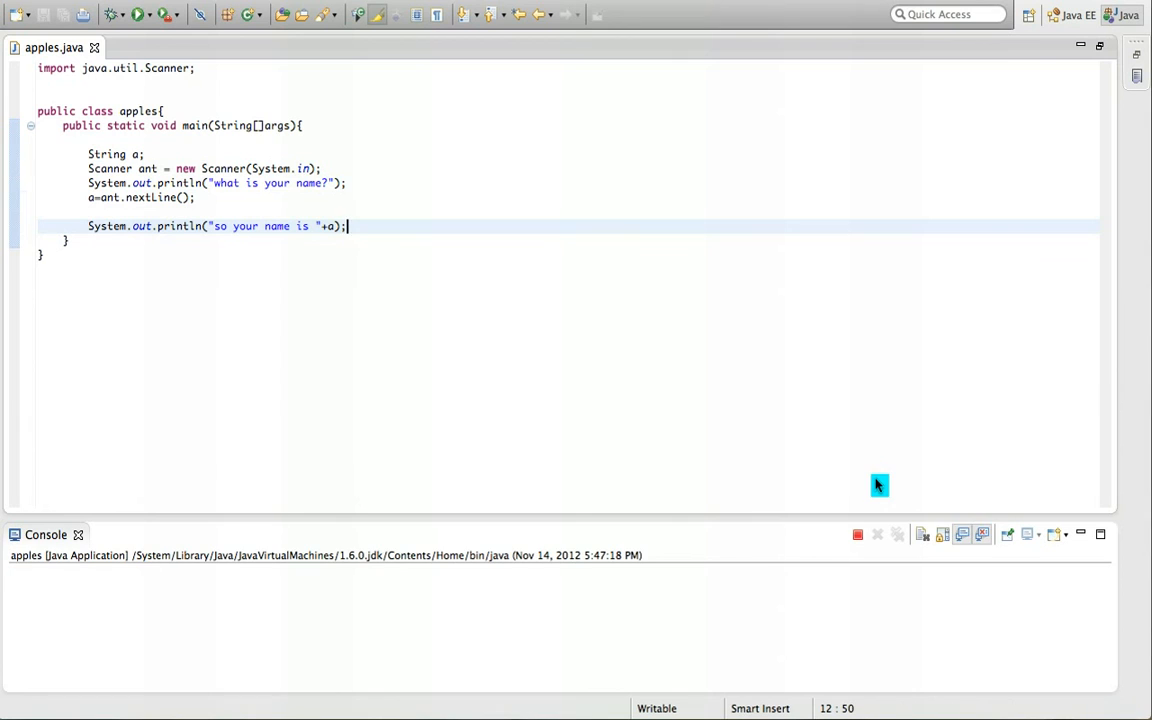
pyautogui.click(136, 14)
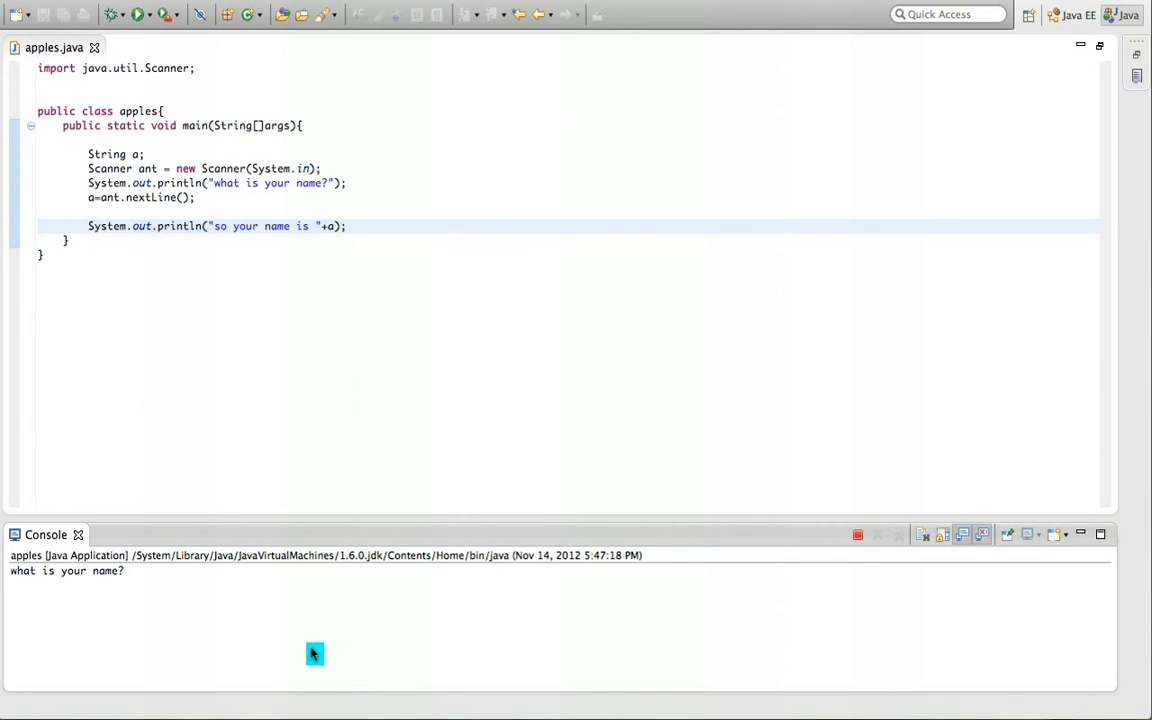
pyautogui.write('ord')
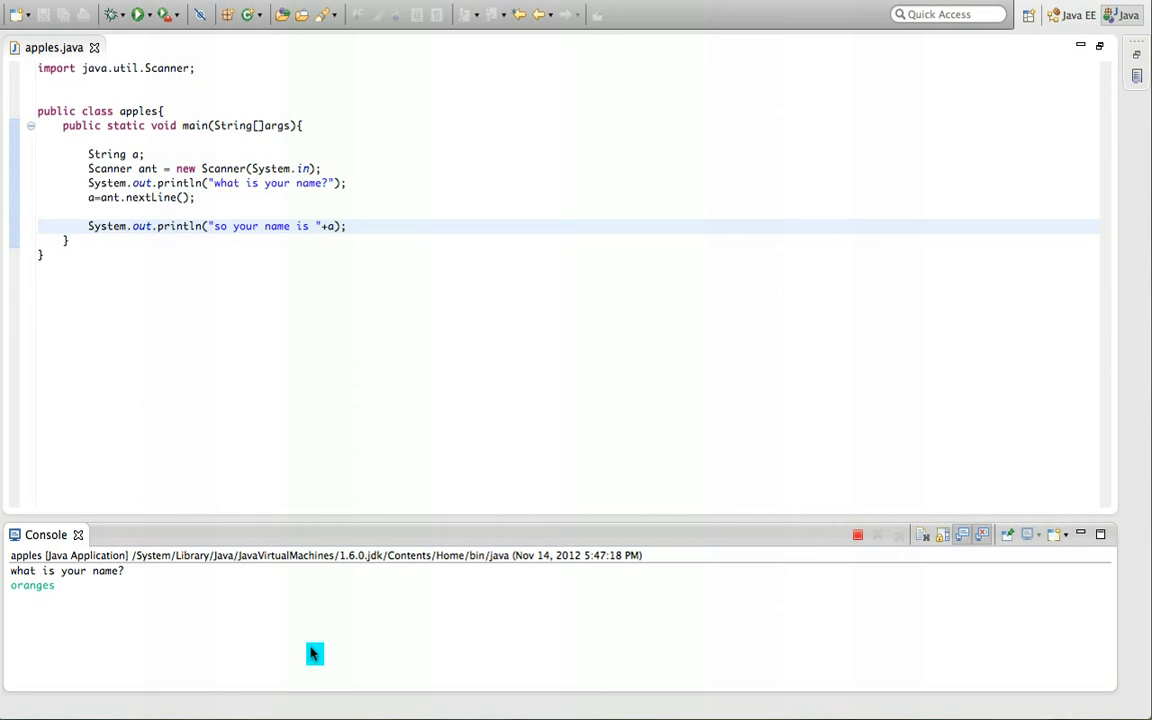
pyautogui.press('Return')
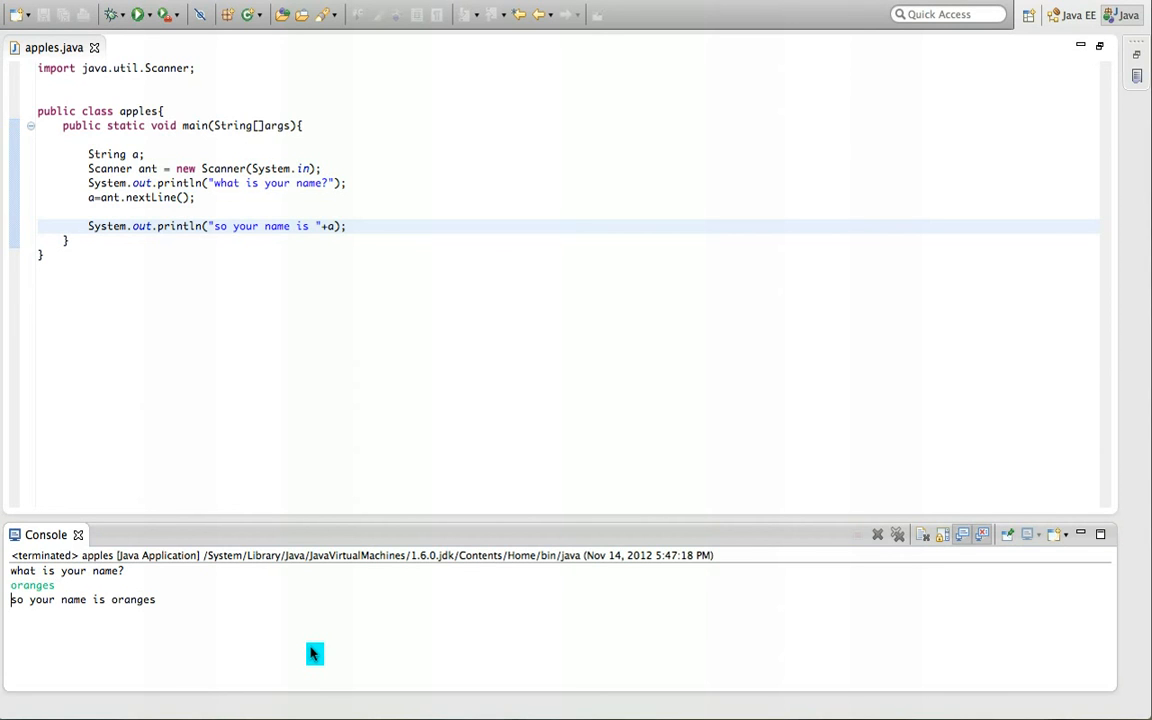